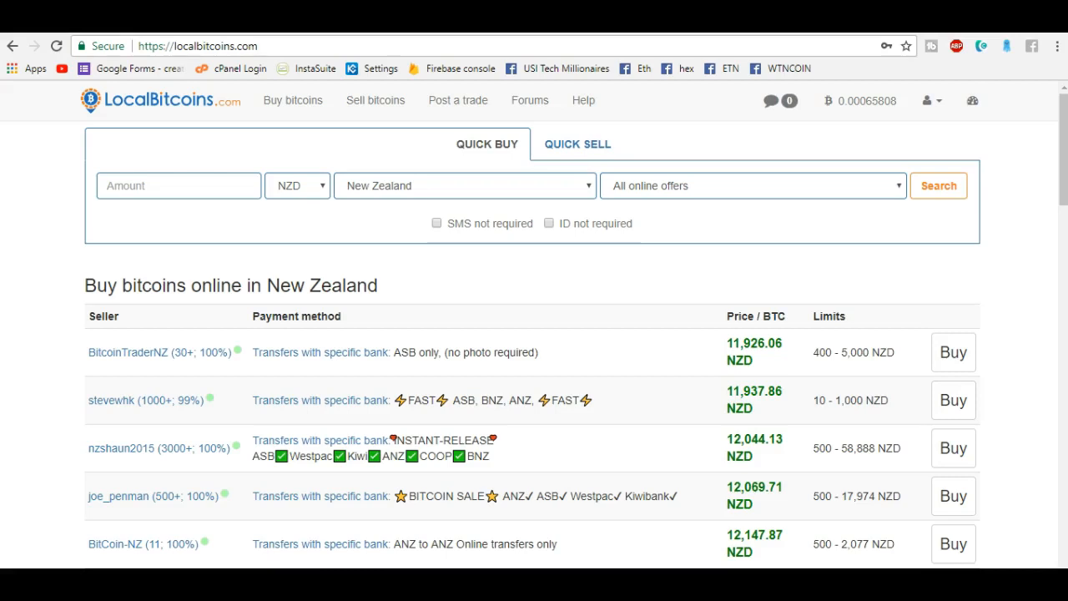
mouse_move(94, 429)
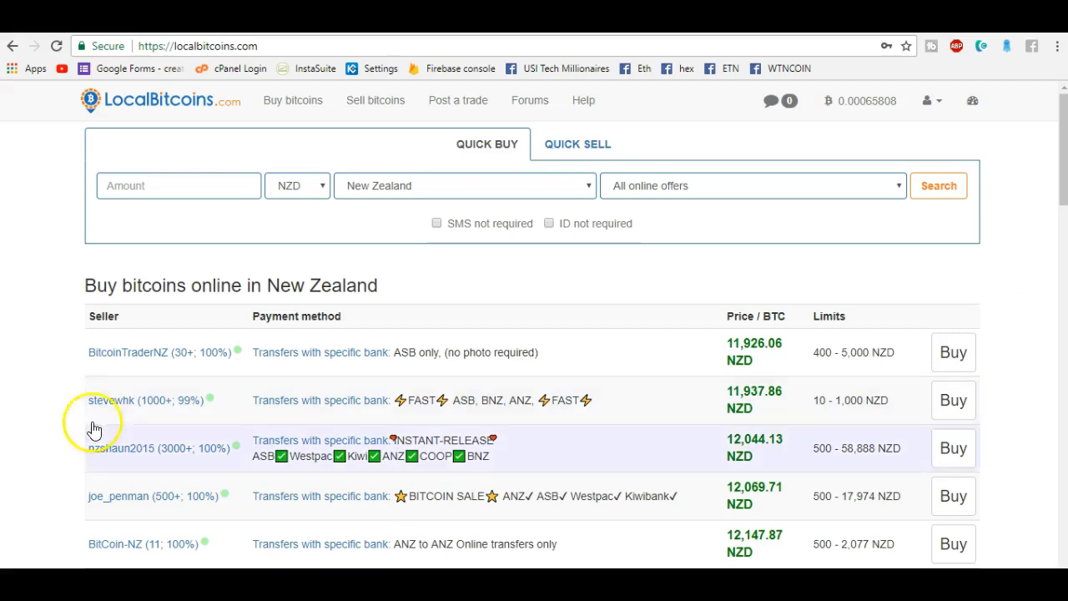
mouse_move(559, 291)
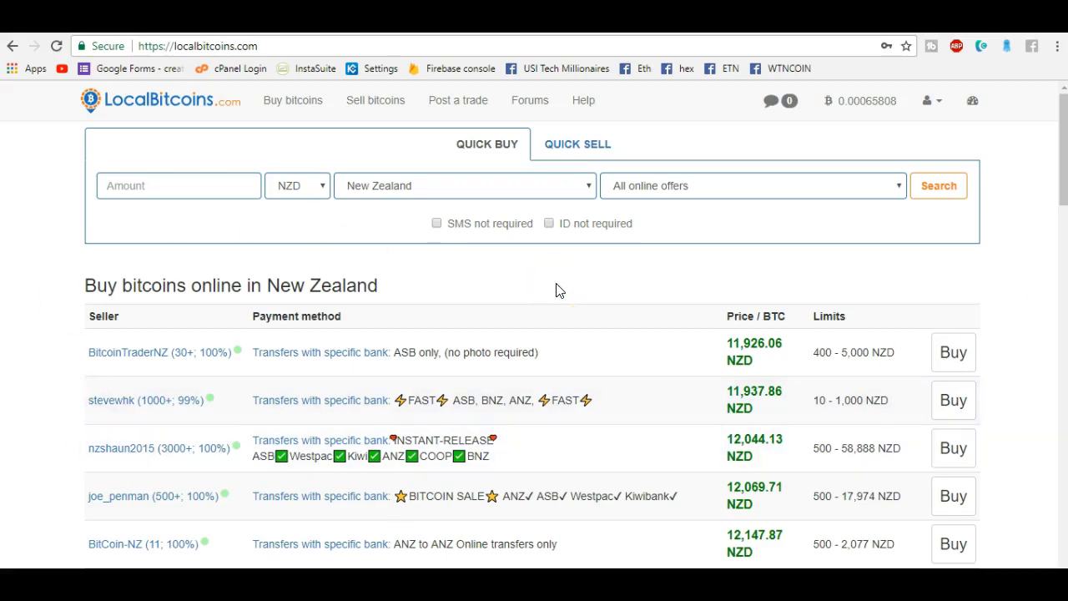
mouse_move(140, 352)
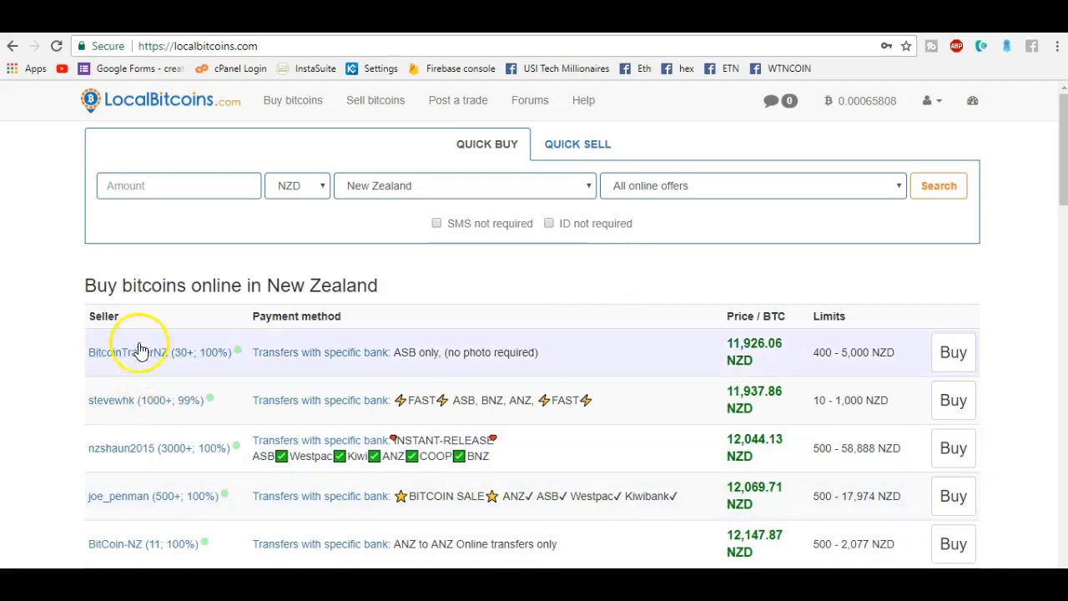
mouse_move(605, 287)
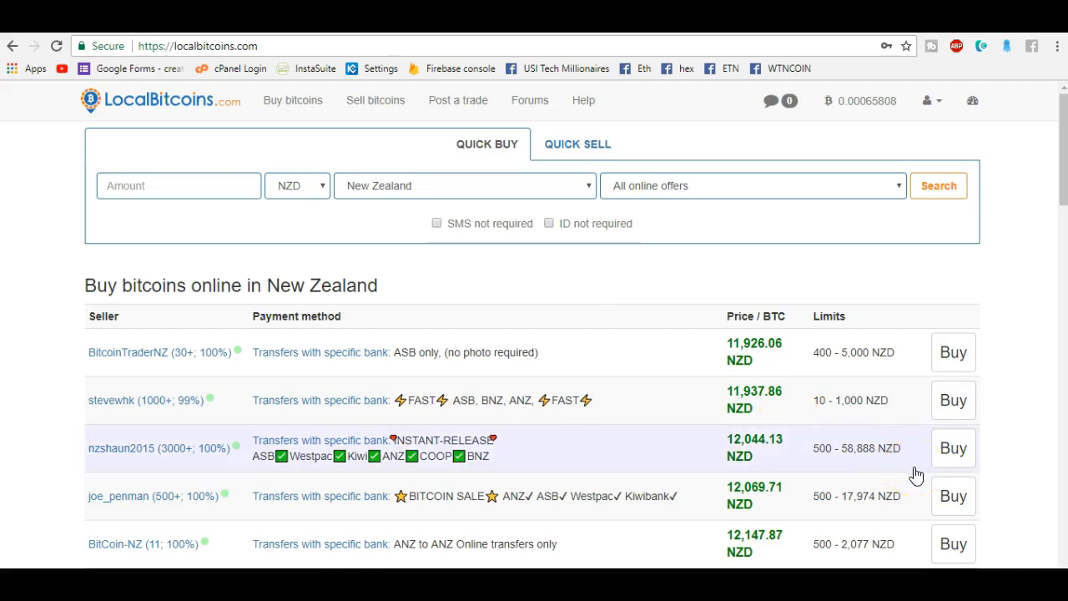
mouse_move(960, 88)
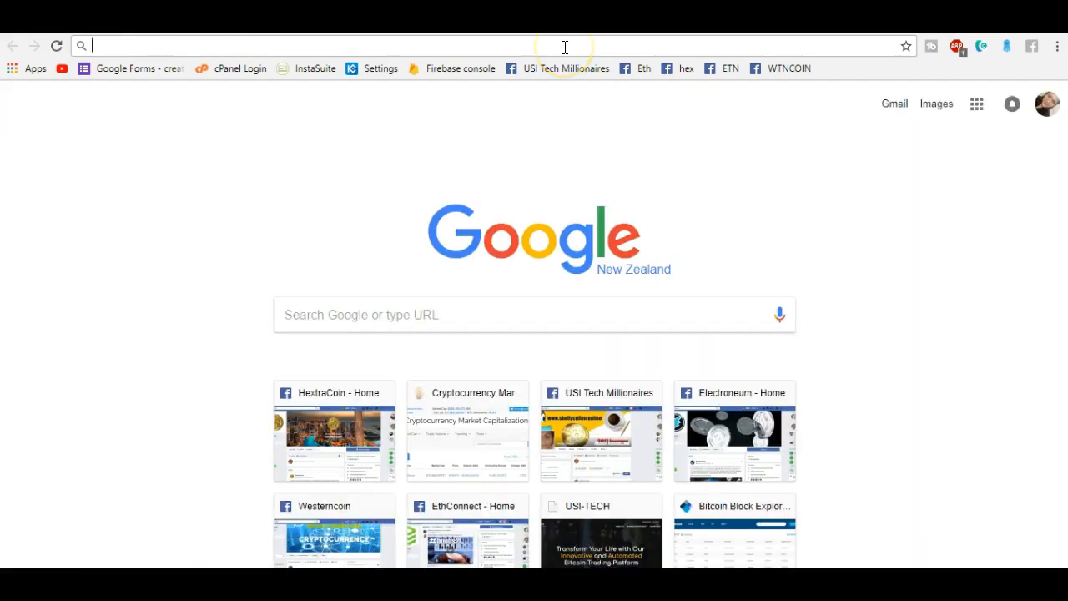
Step: Open a new tab and enter coinmarketcap.com in the address bar
type("coinmarketcap.com")
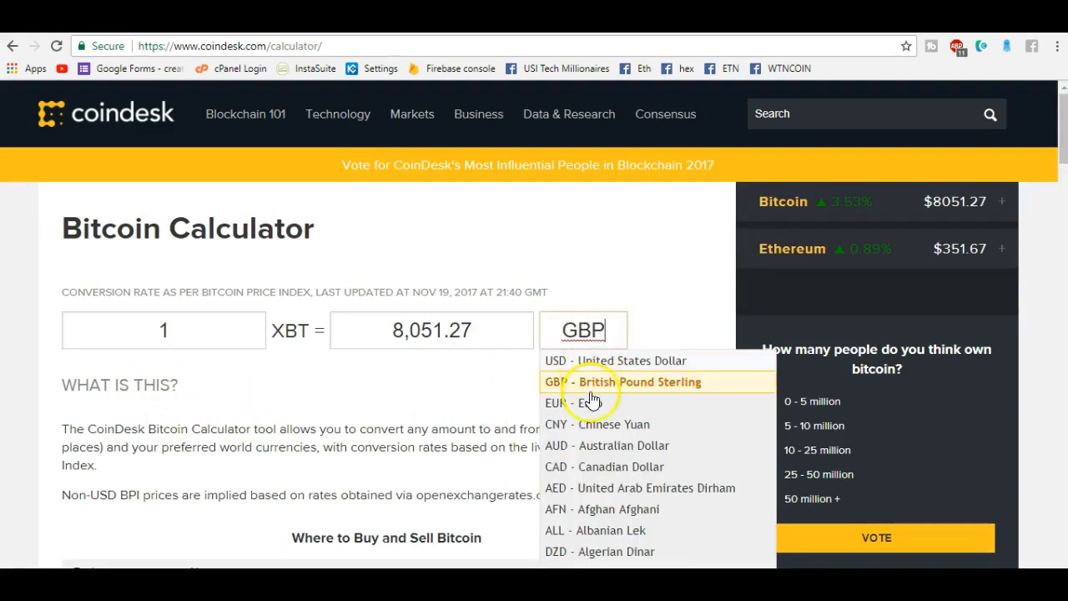
Step: Convert 105 EUR in CoinDesk's calculator and select the 0.015377 XBT result for copying
left_click(567, 403)
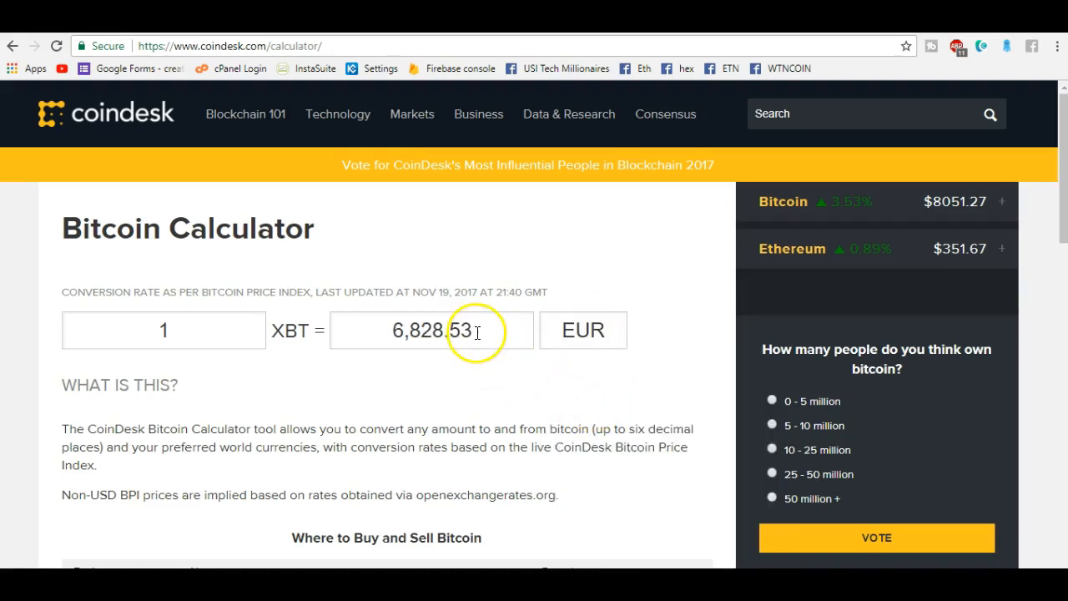
left_click(432, 330)
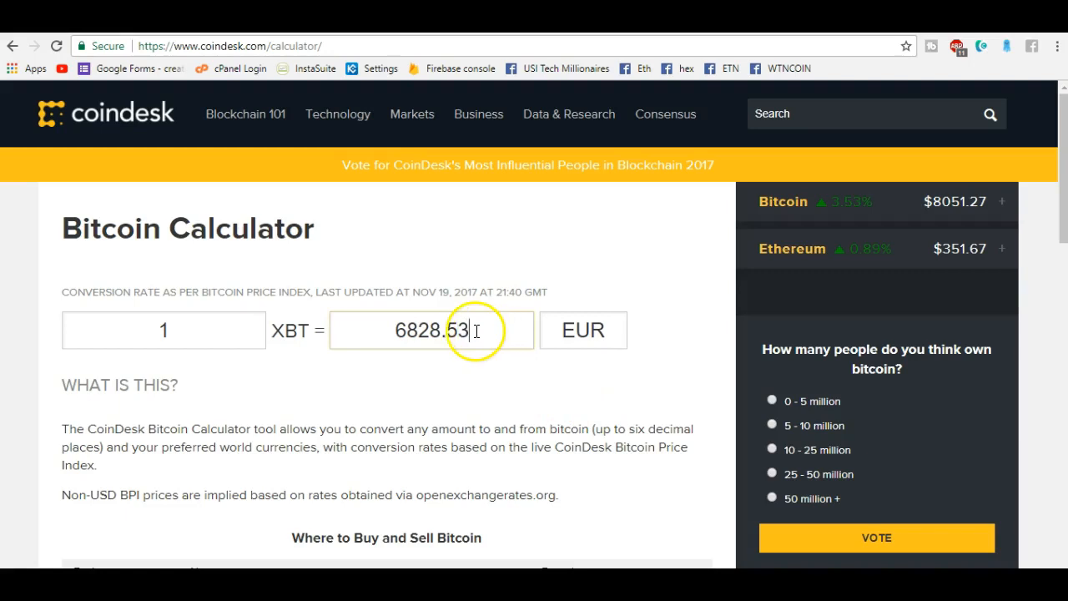
triple_click(431, 330)
type("105")
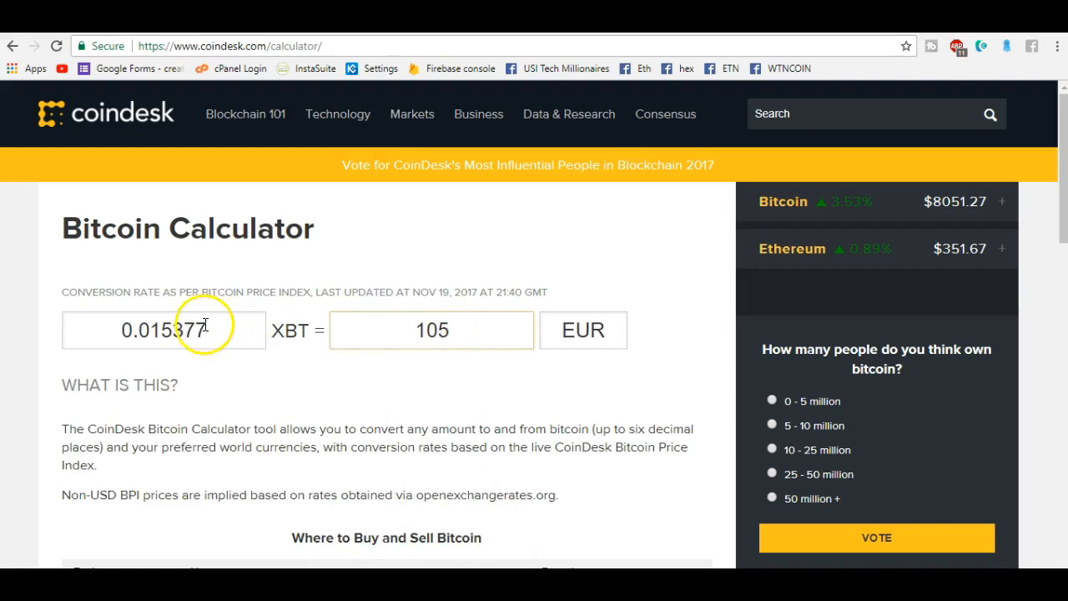
triple_click(164, 330)
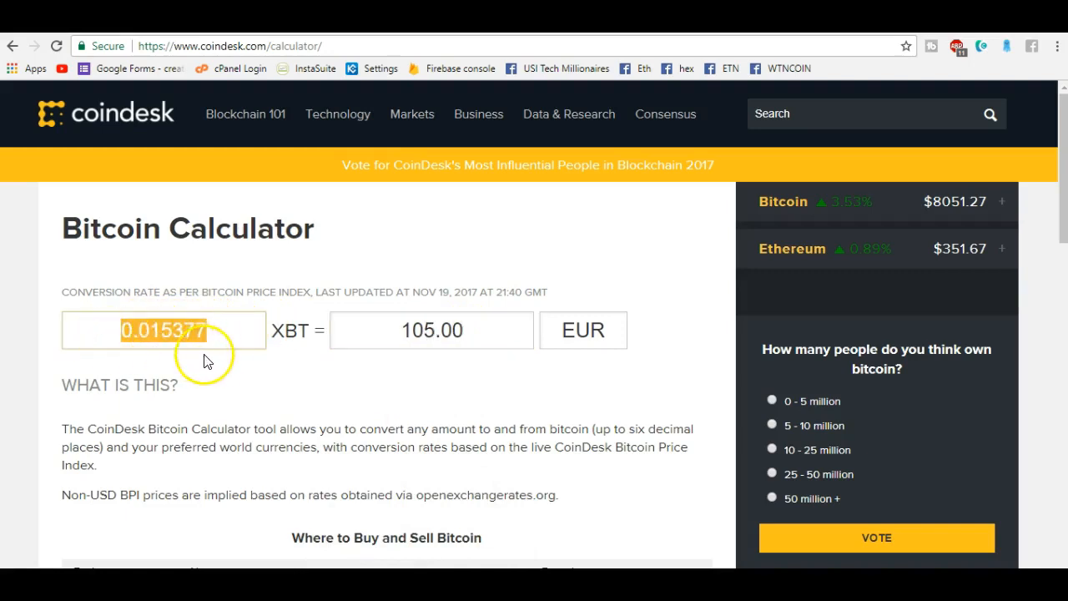
right_click(164, 330)
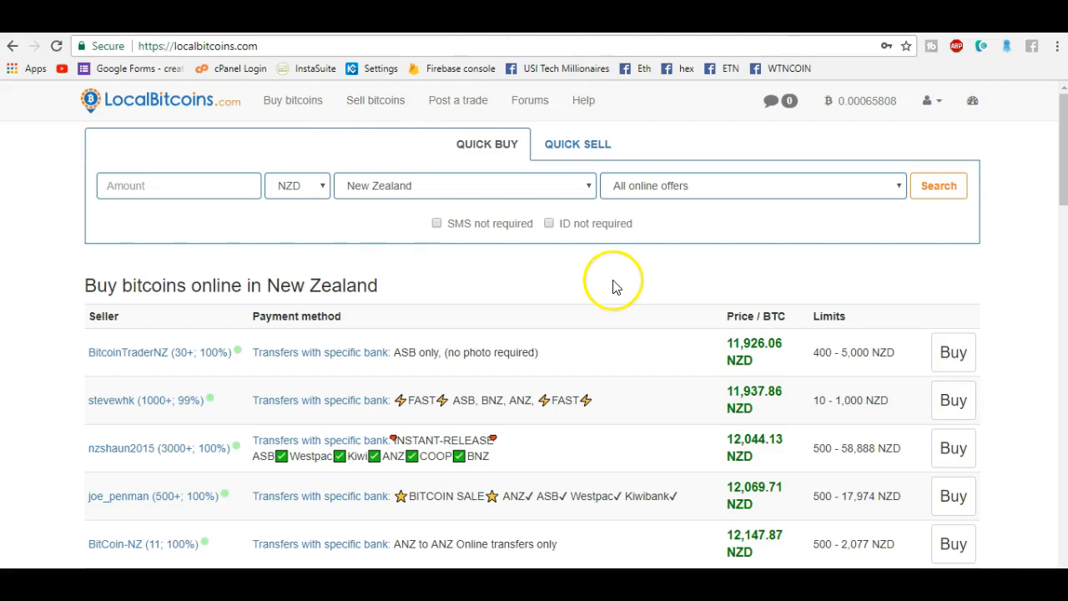
mouse_move(601, 299)
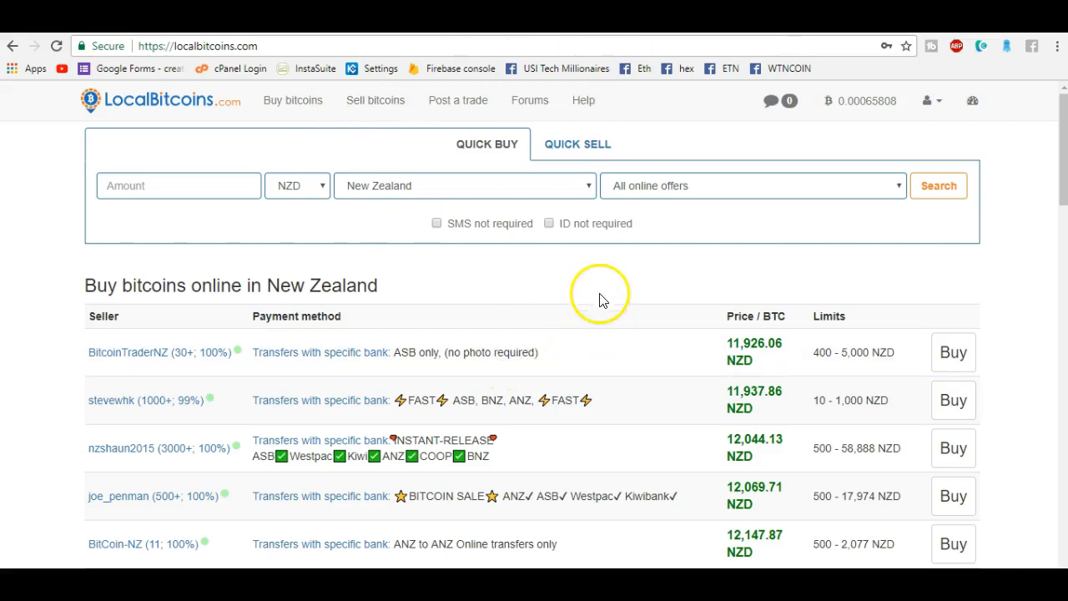
mouse_move(227, 532)
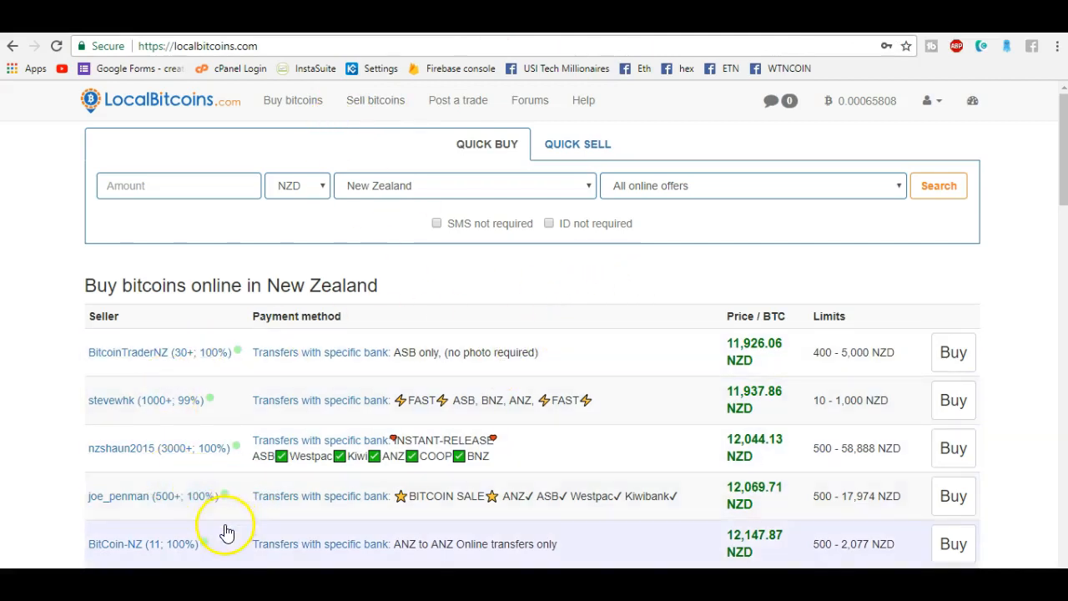
mouse_move(192, 407)
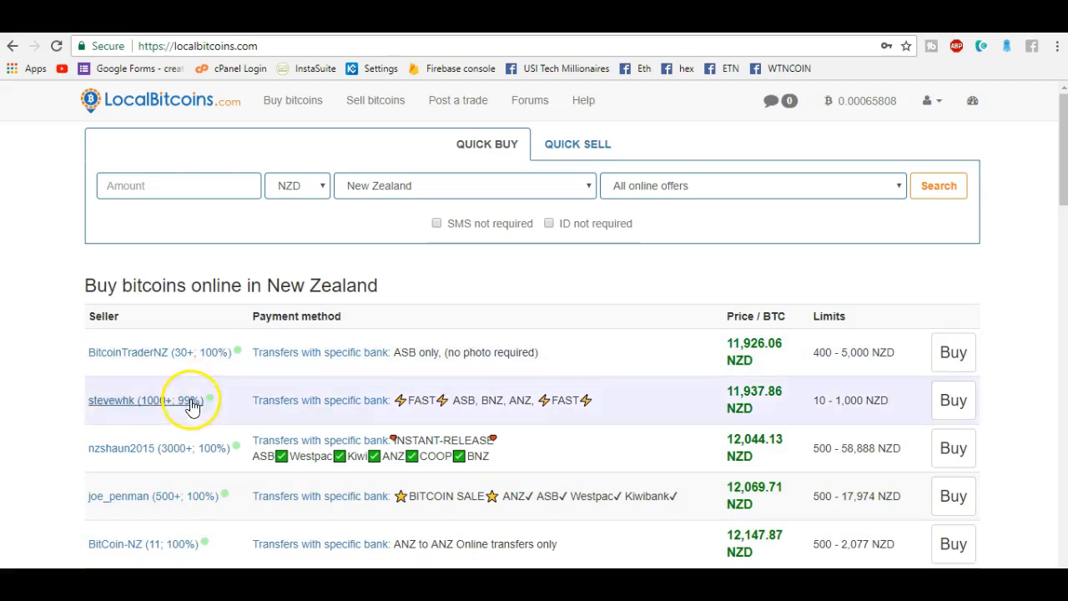
mouse_move(225, 510)
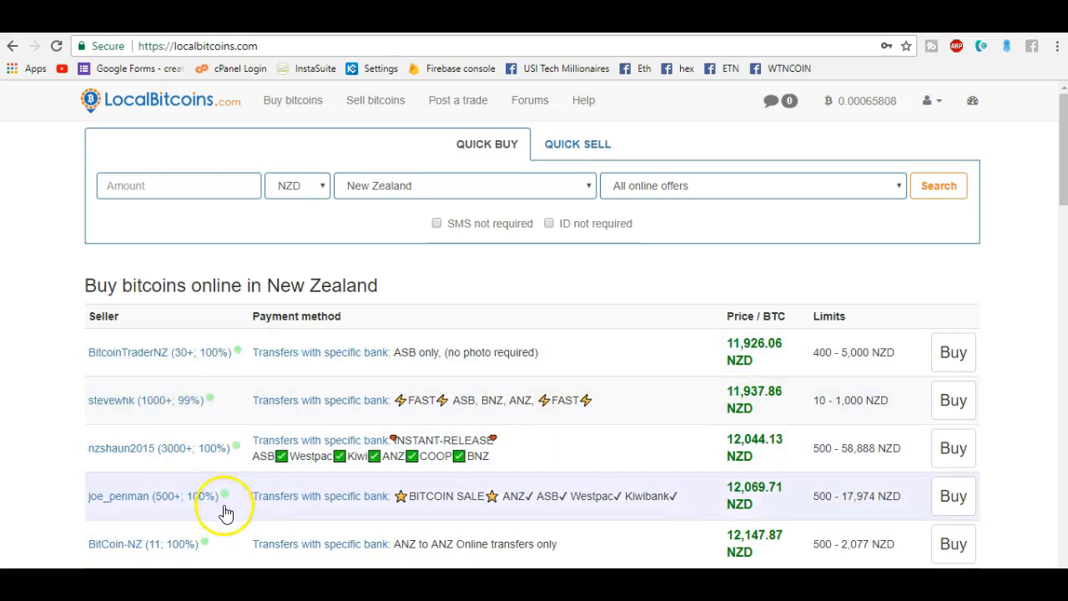
mouse_move(399, 377)
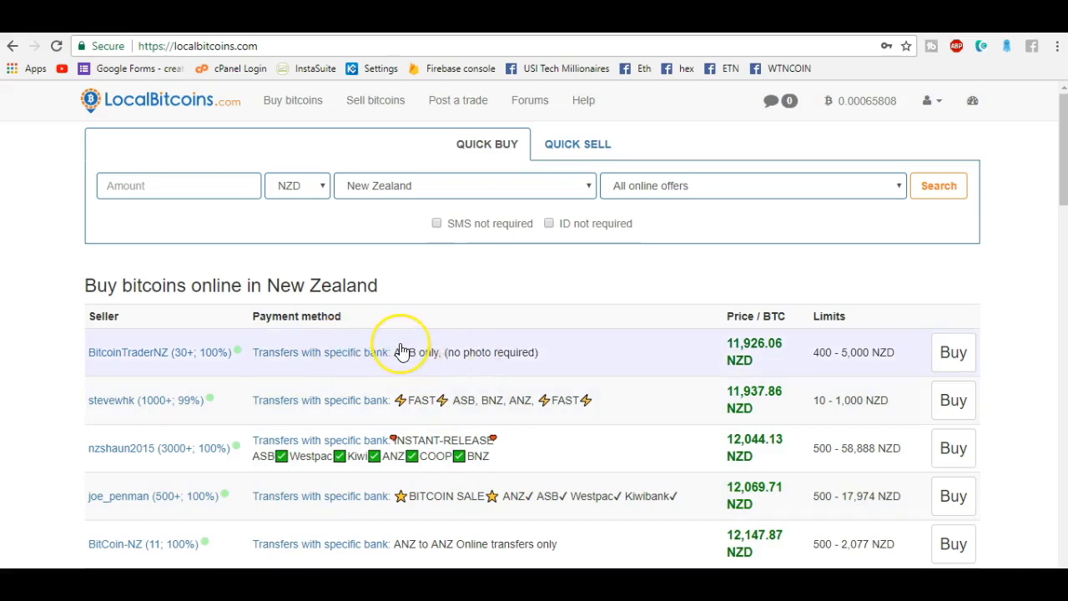
mouse_move(486, 408)
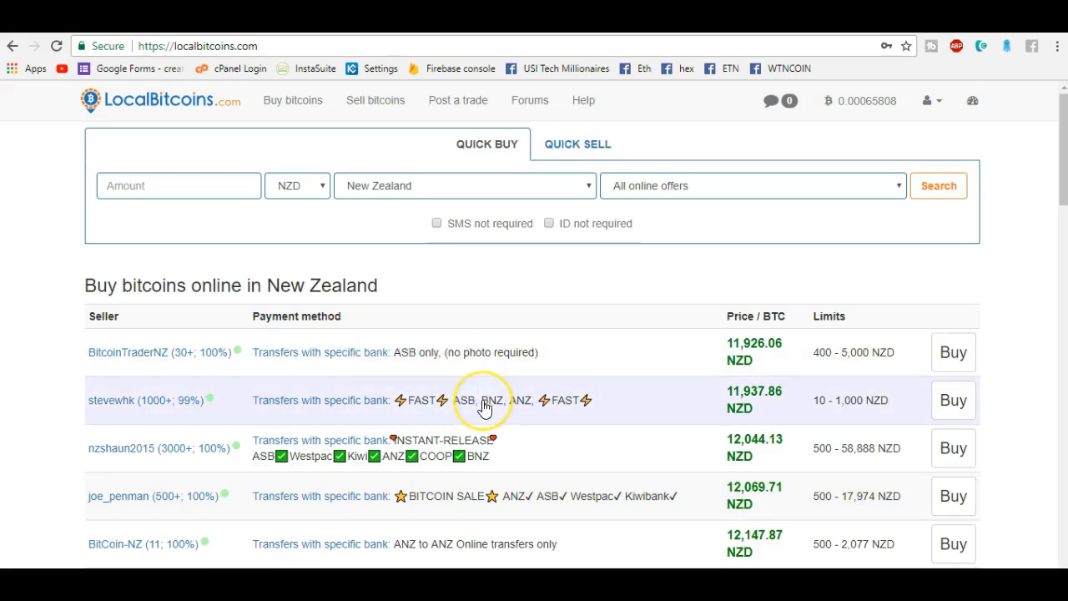
mouse_move(443, 448)
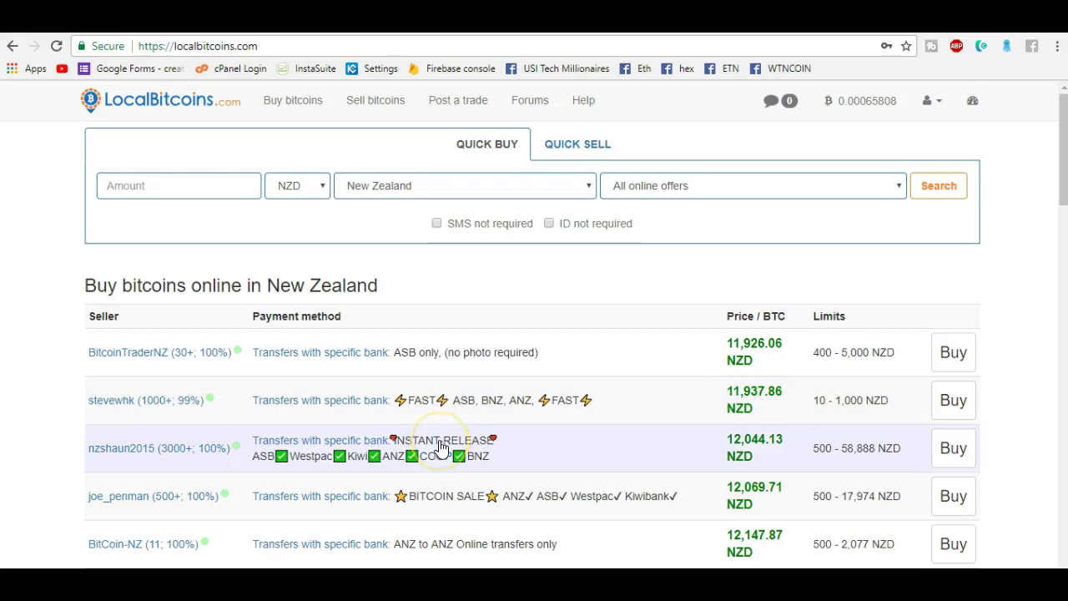
mouse_move(751, 351)
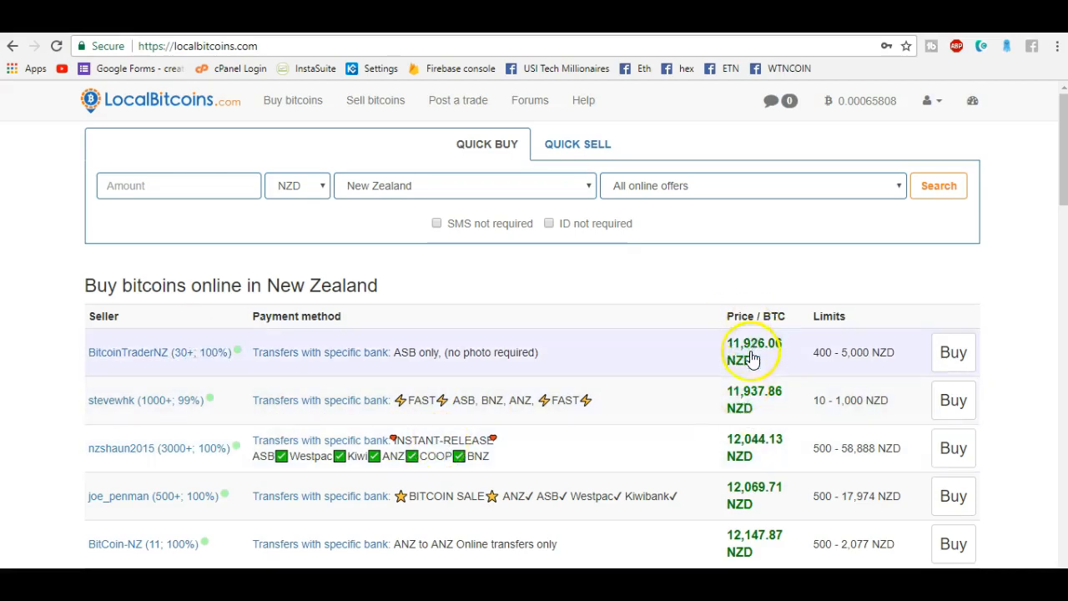
mouse_move(761, 418)
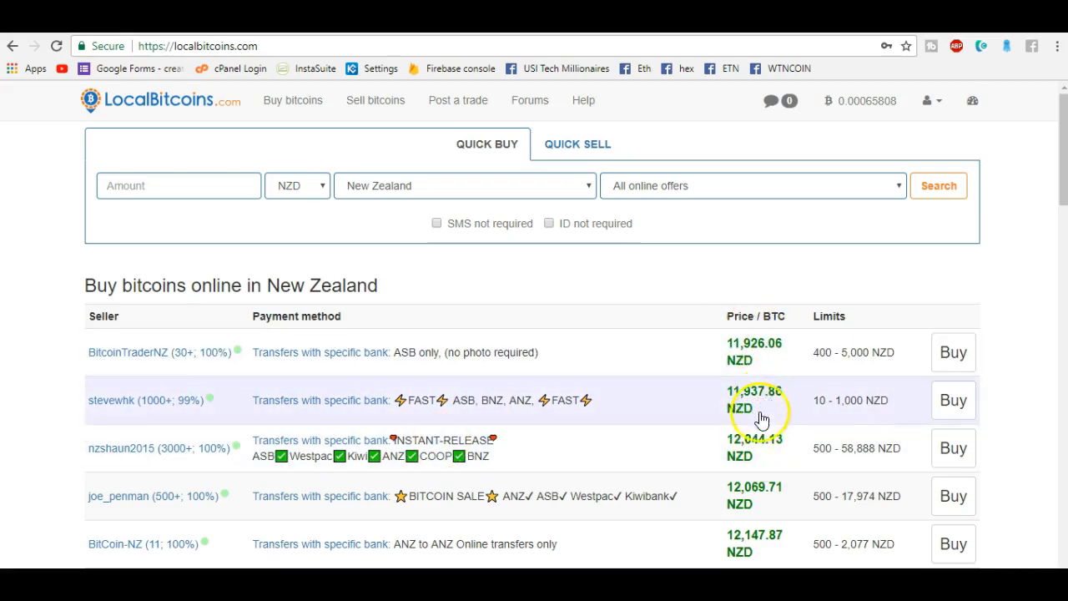
mouse_move(747, 552)
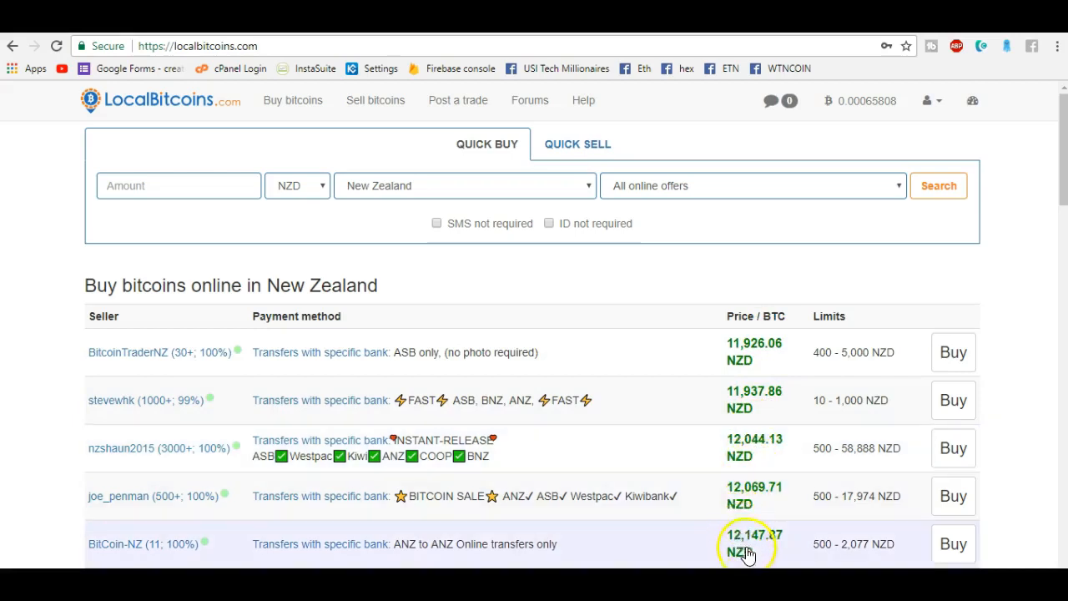
scroll("down", 3)
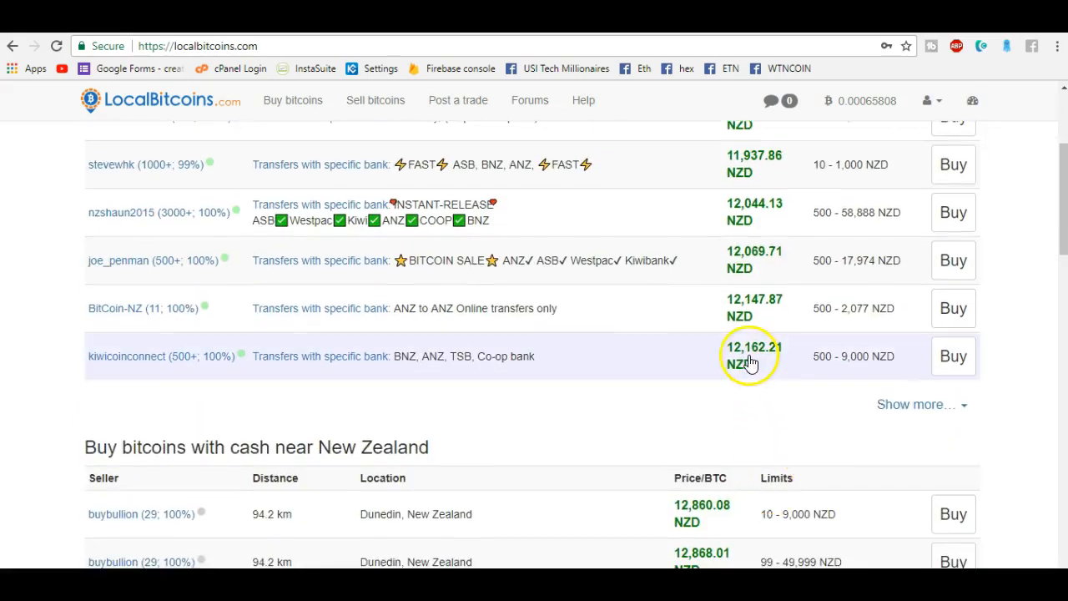
scroll("up", 3)
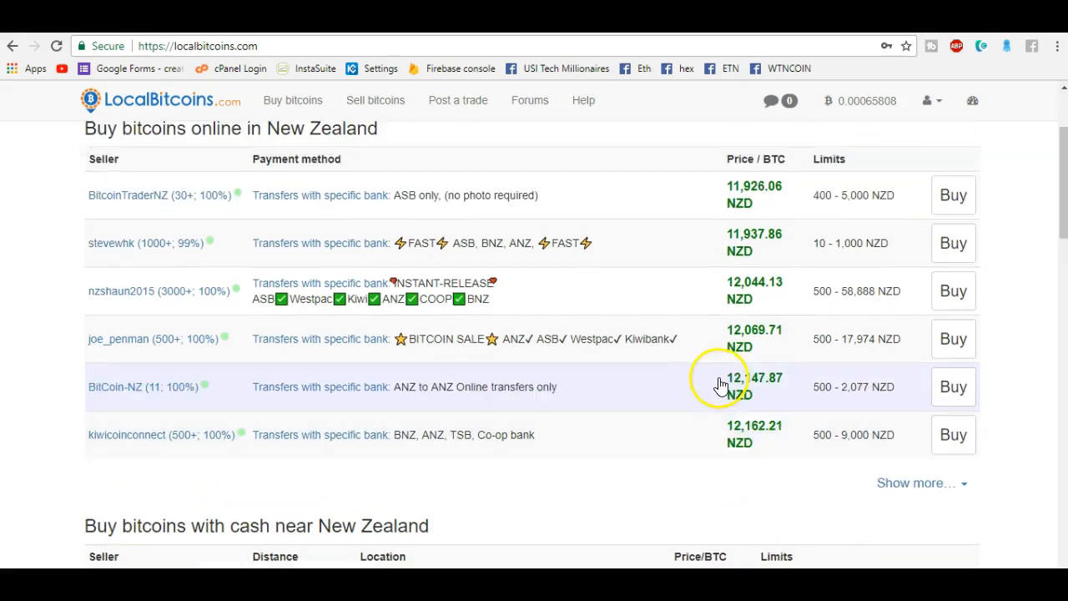
scroll("up", 3)
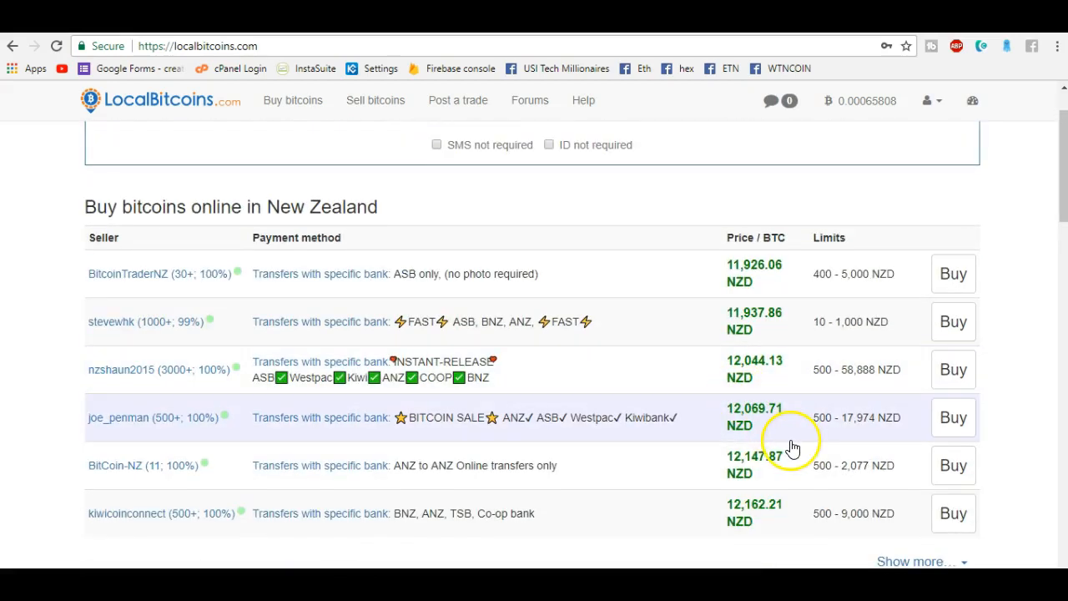
mouse_move(847, 275)
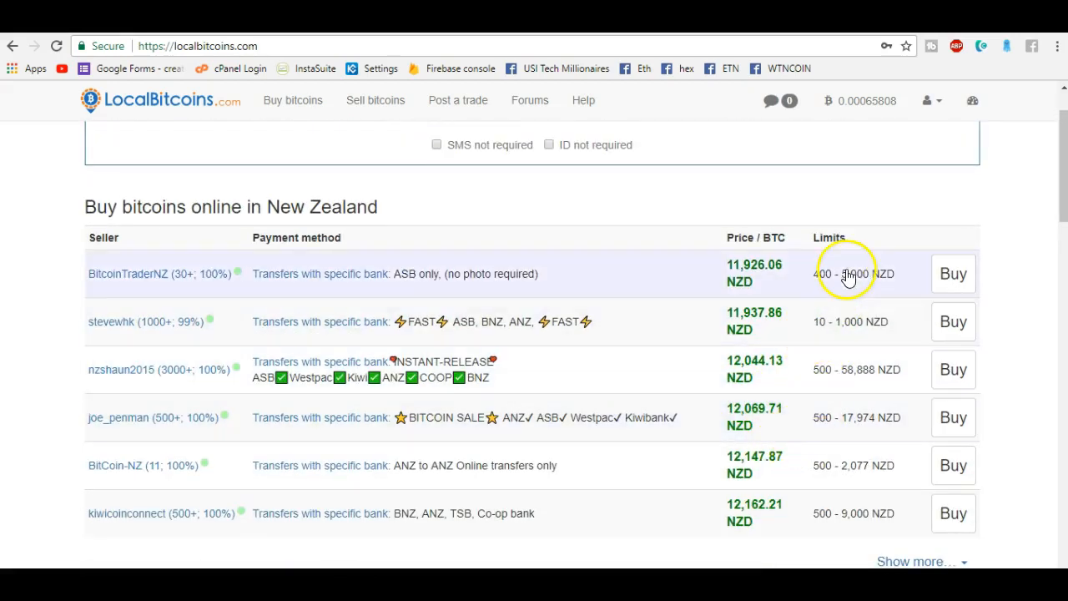
mouse_move(865, 275)
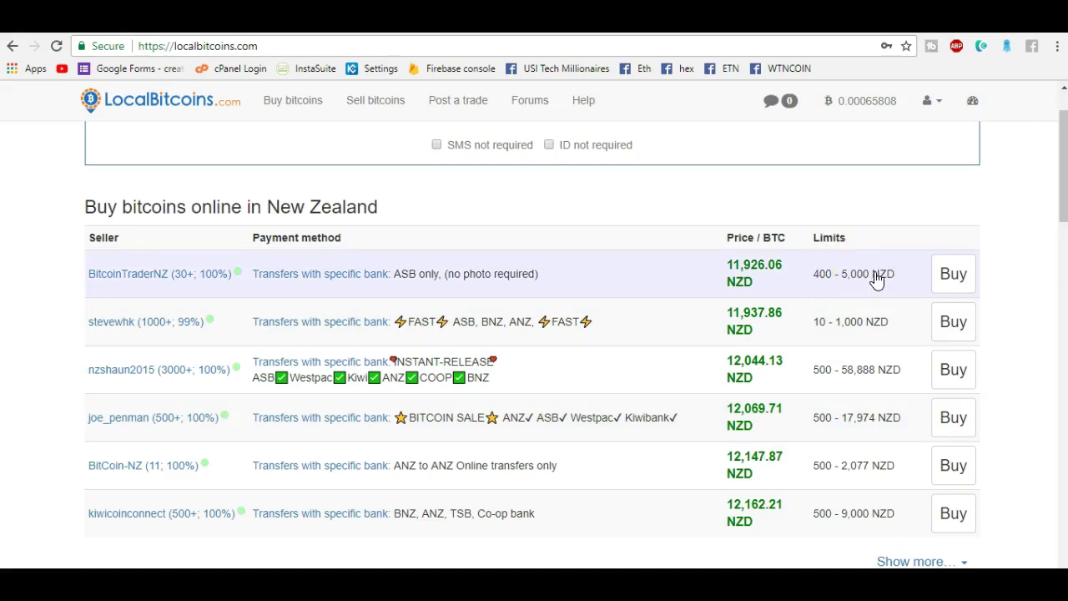
mouse_move(855, 325)
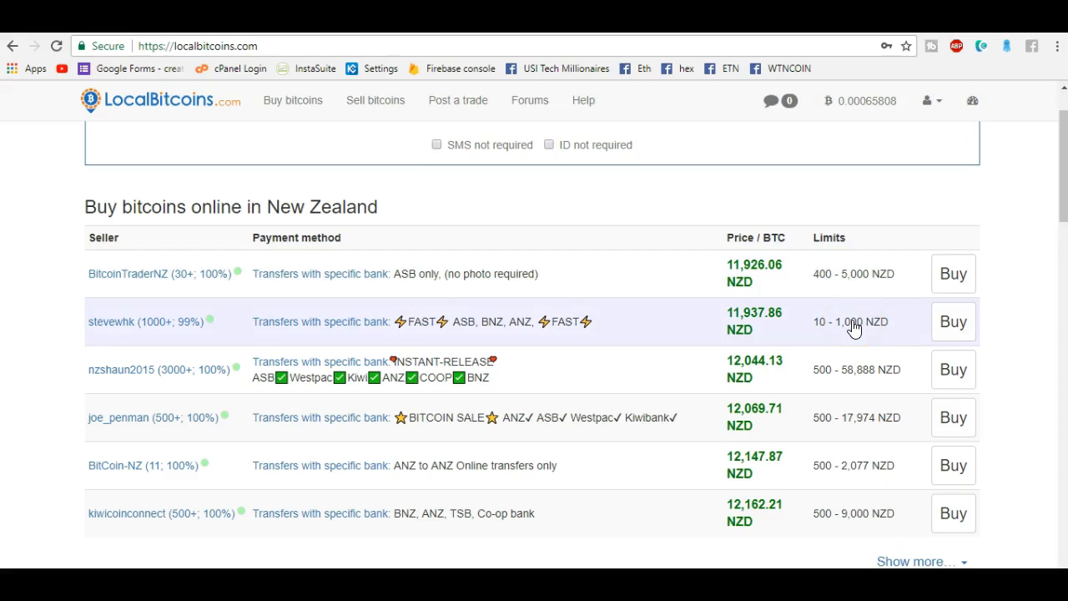
mouse_move(802, 340)
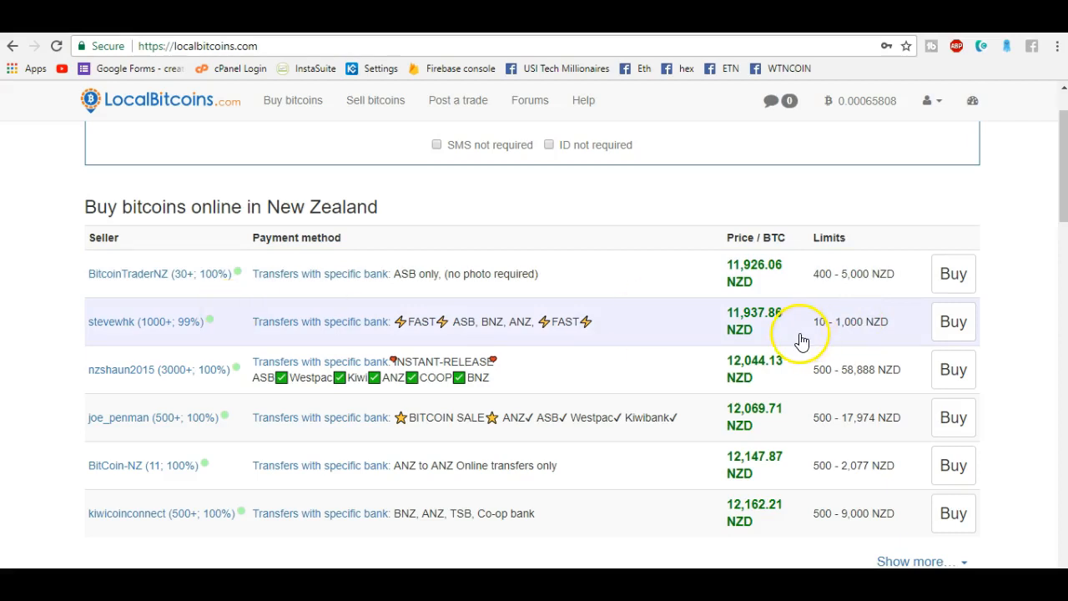
mouse_move(283, 334)
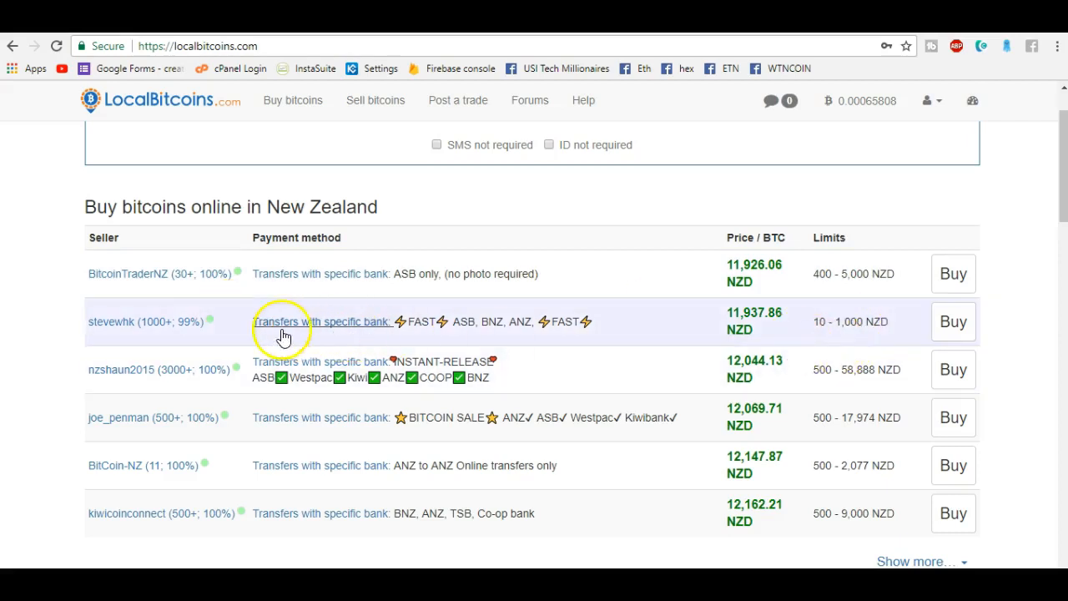
mouse_move(953, 322)
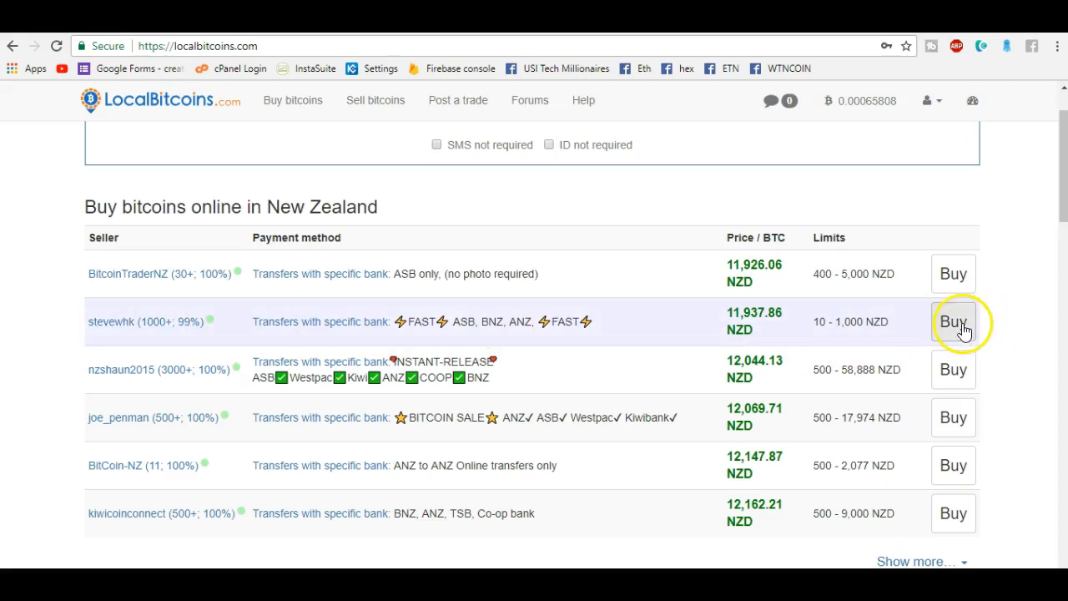
left_click(953, 321)
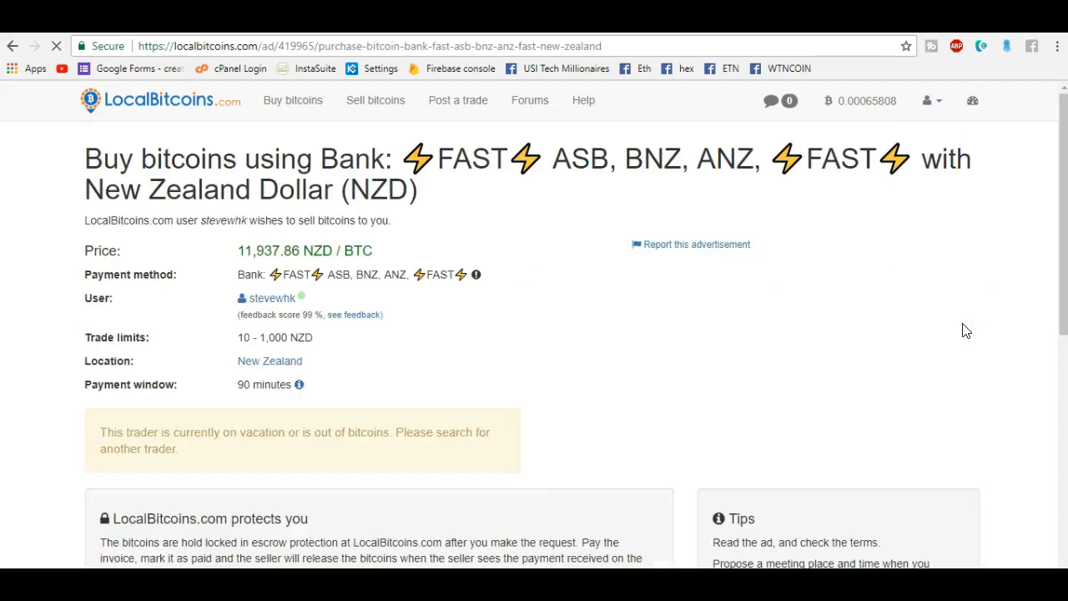
mouse_move(476, 343)
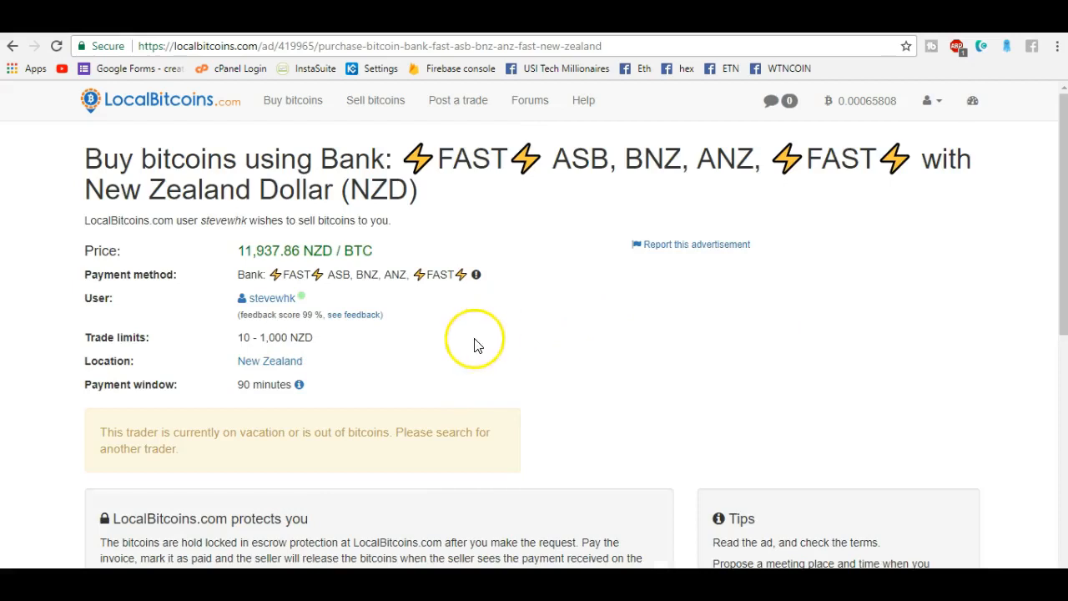
mouse_move(521, 353)
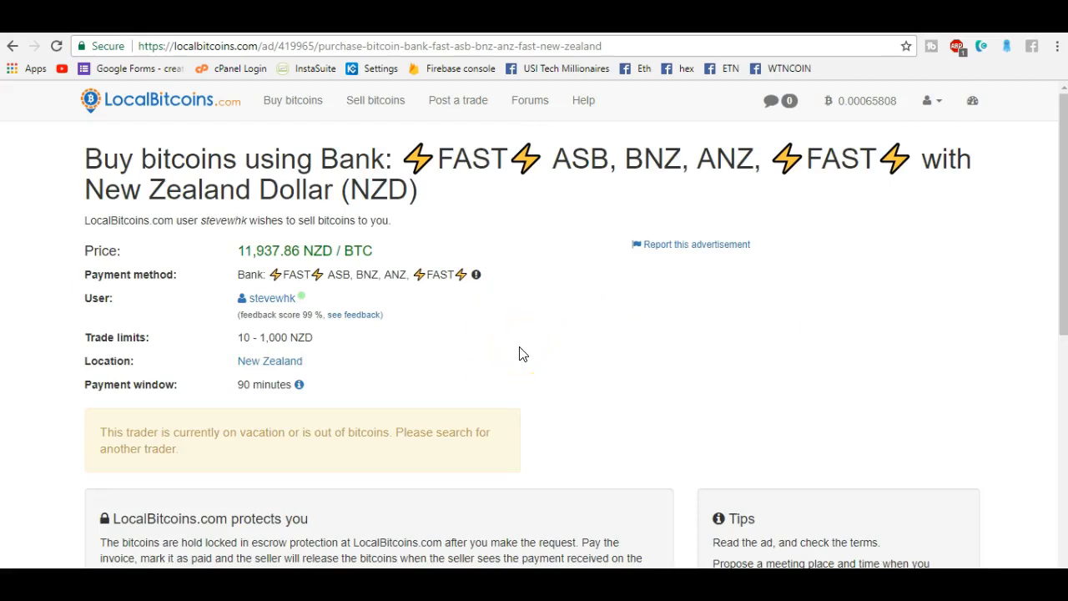
mouse_move(37, 106)
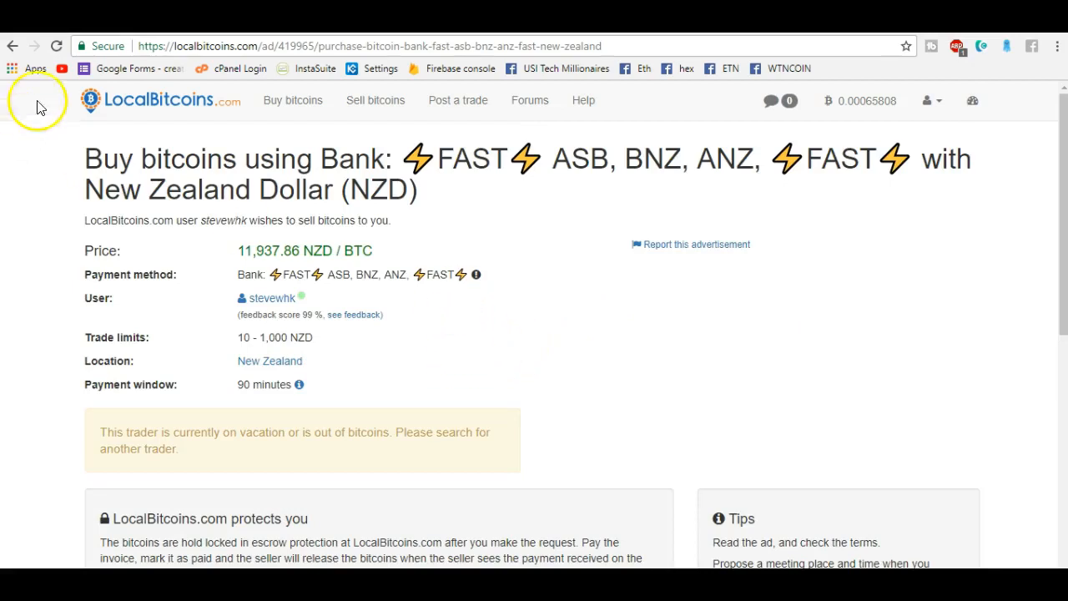
Step: Return to the offers list and show all online buy offers in New Zealand Dollars
left_click(167, 100)
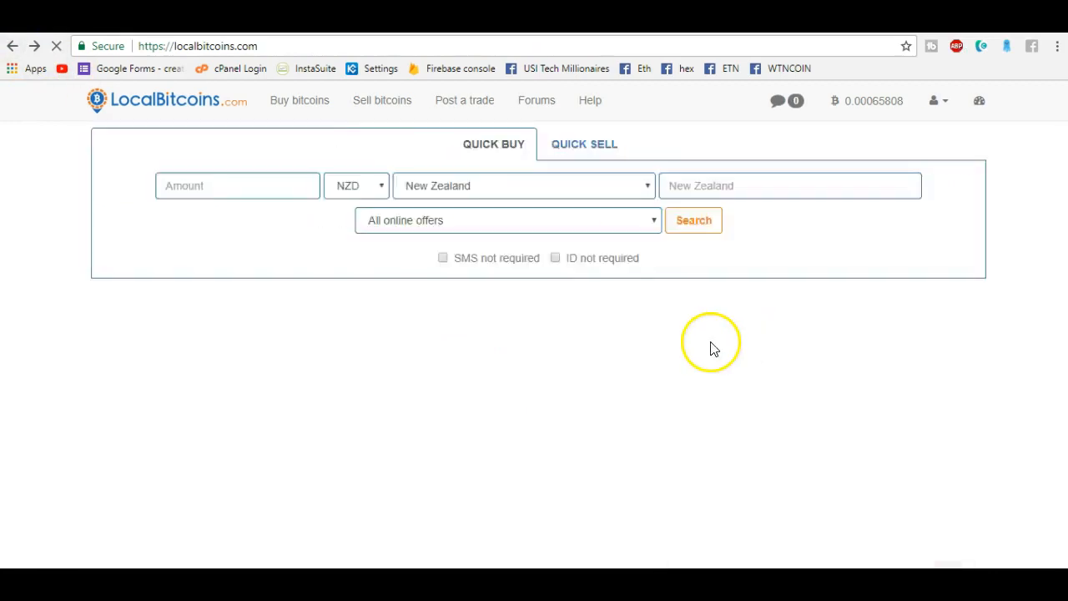
left_click(693, 220)
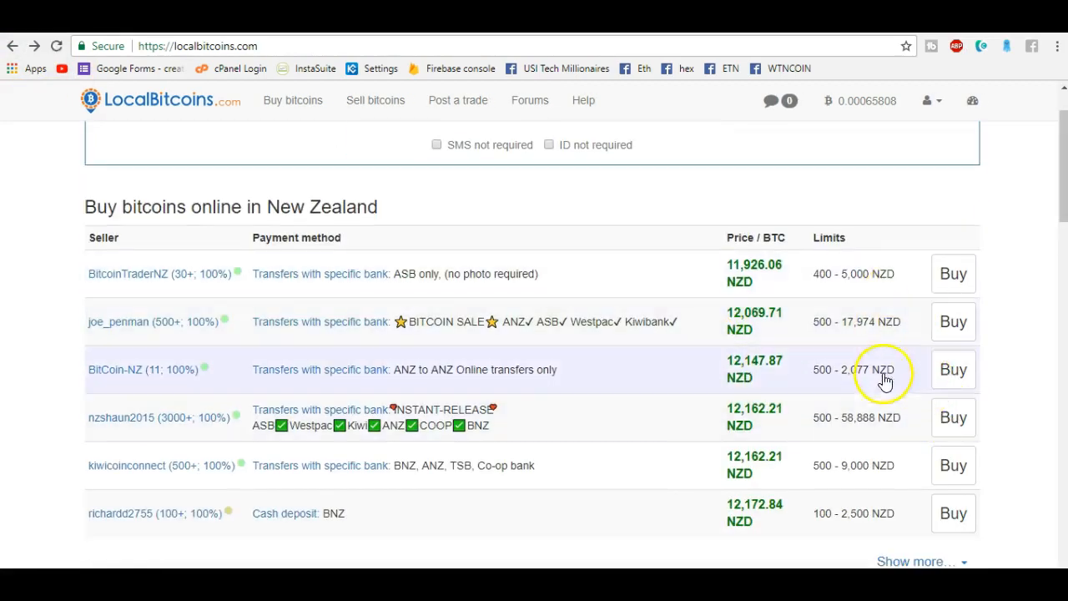
scroll("down", 3)
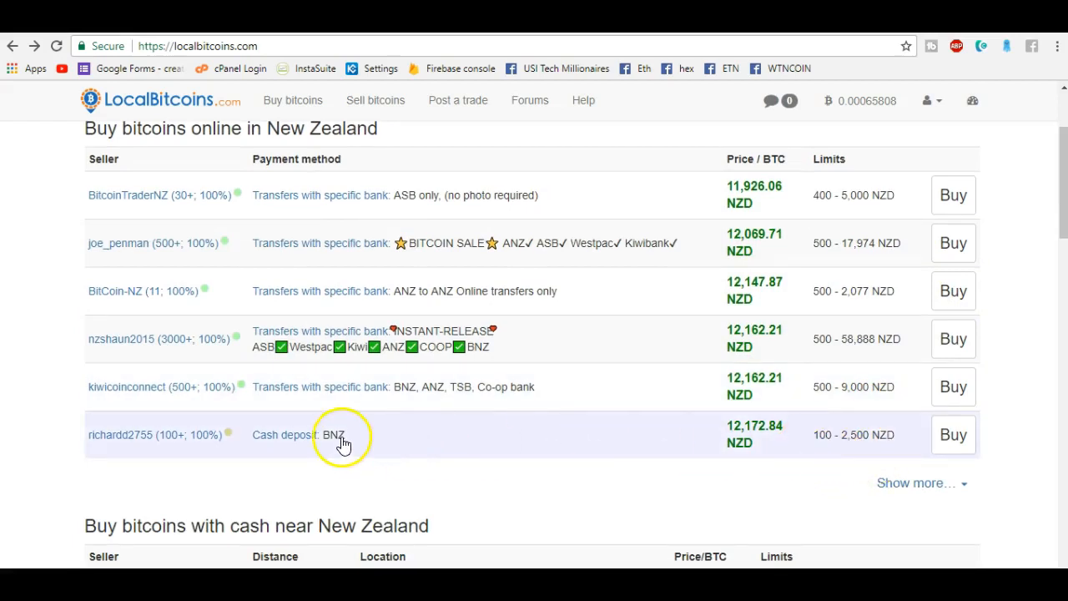
mouse_move(842, 449)
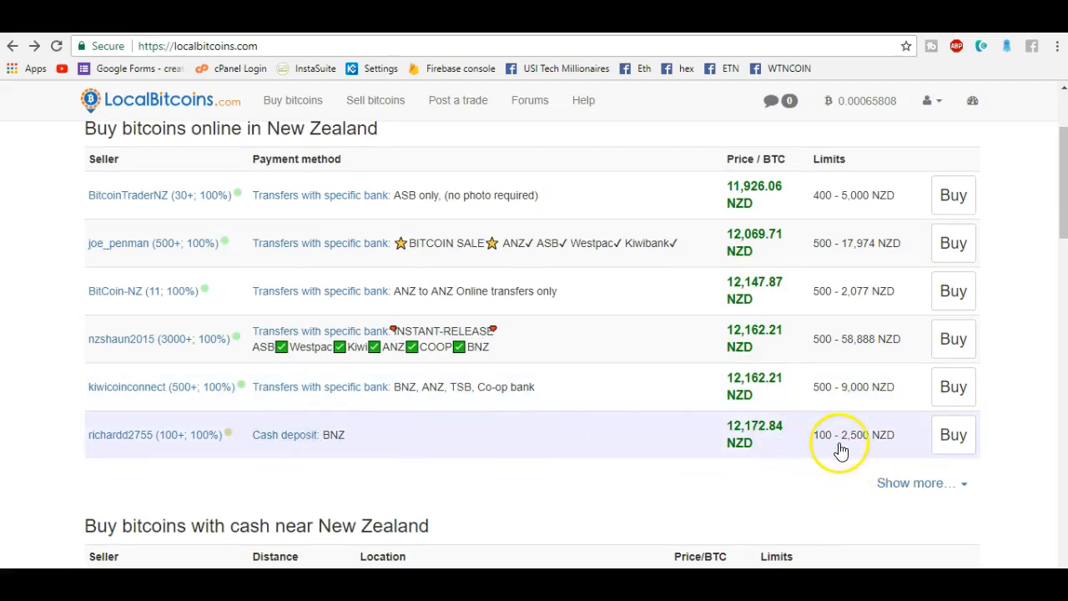
mouse_move(845, 450)
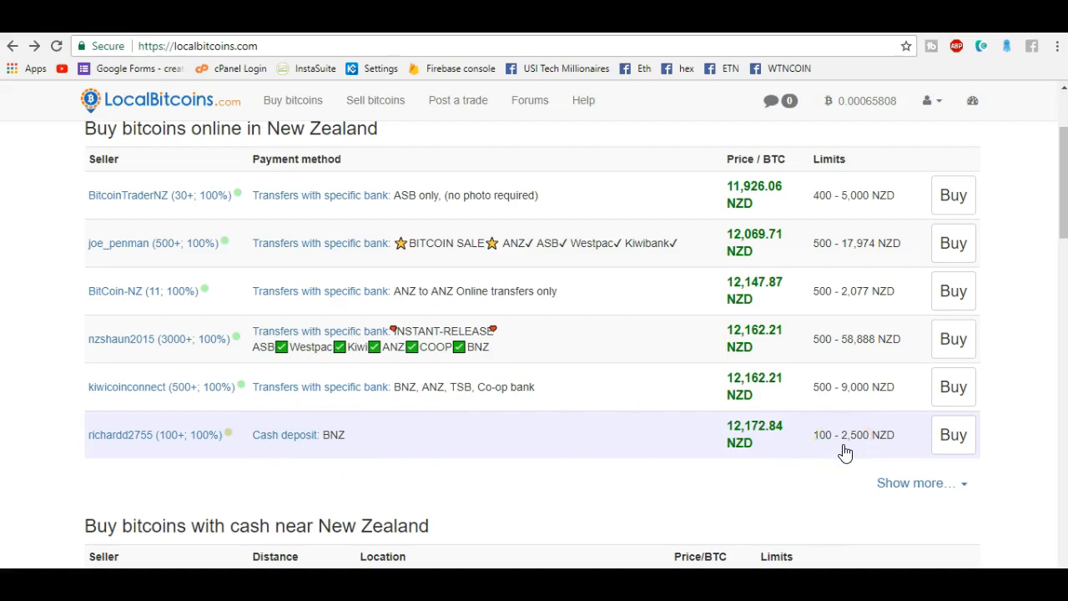
left_click(918, 482)
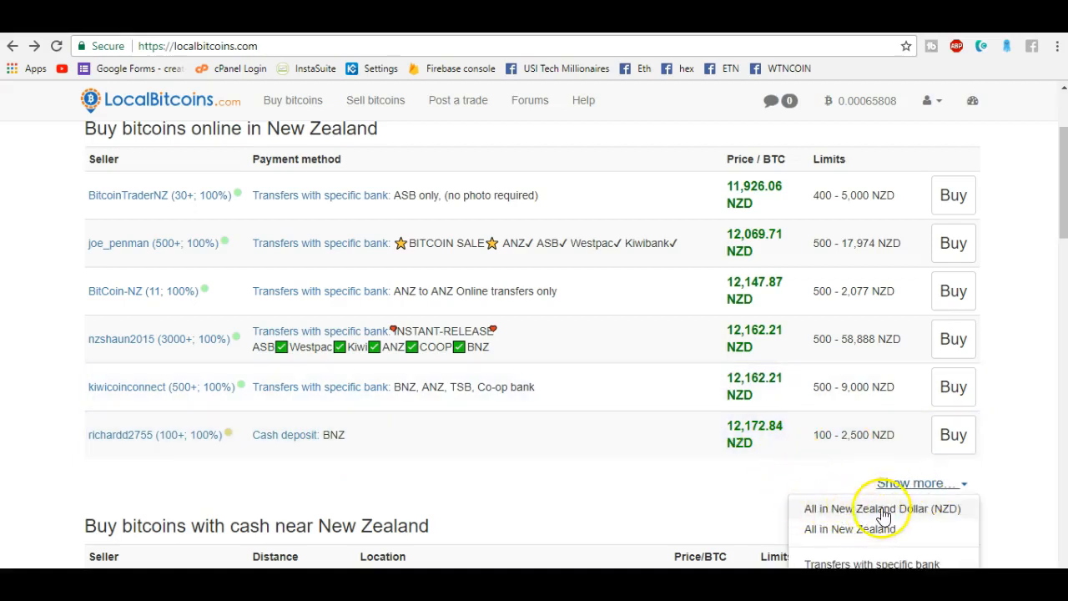
left_click(883, 508)
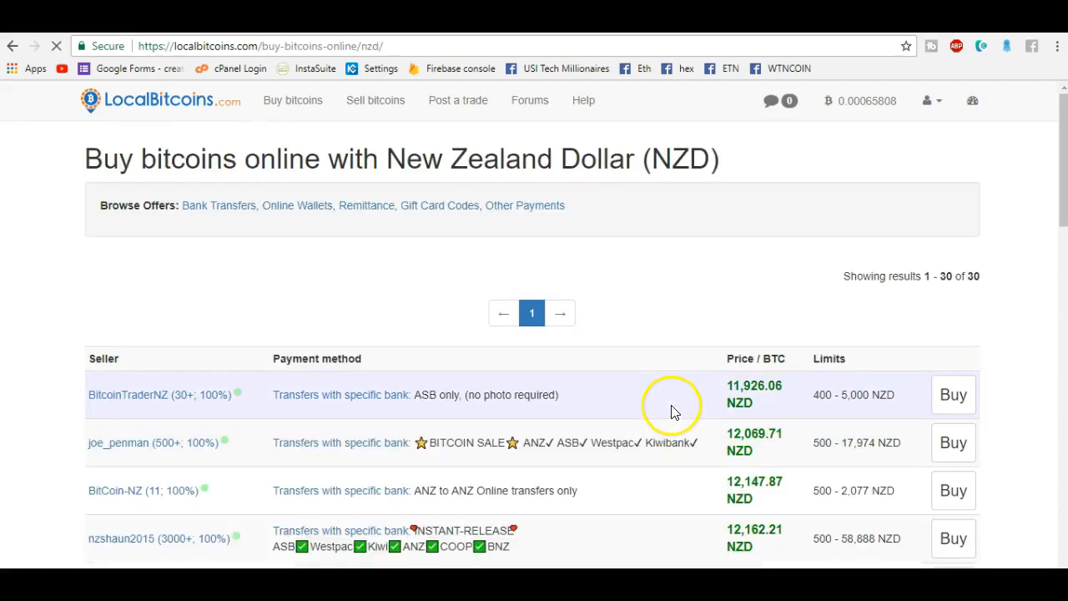
mouse_move(869, 501)
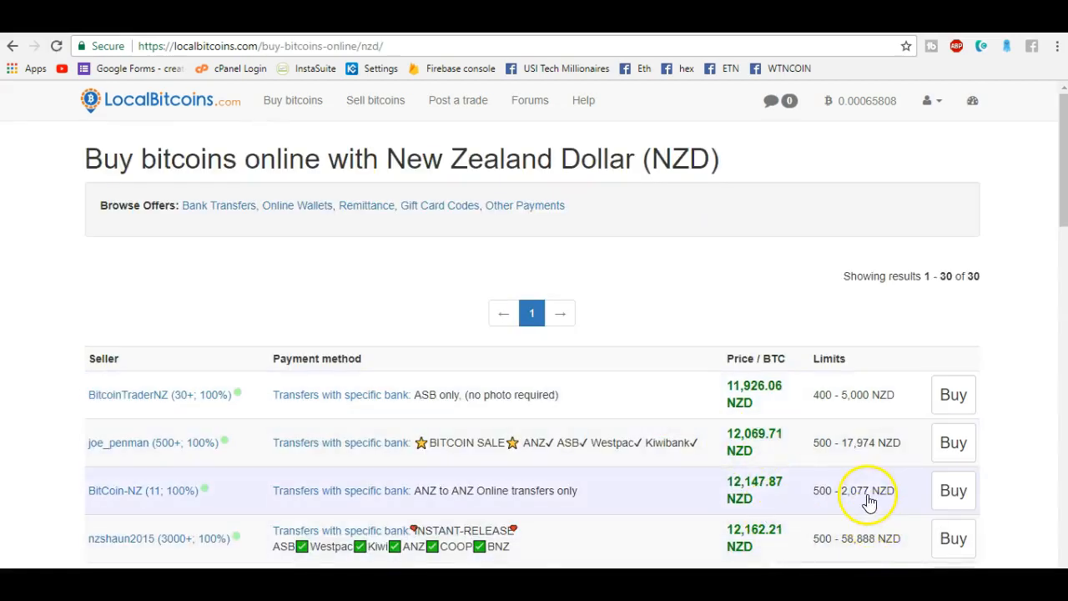
scroll("down", 3)
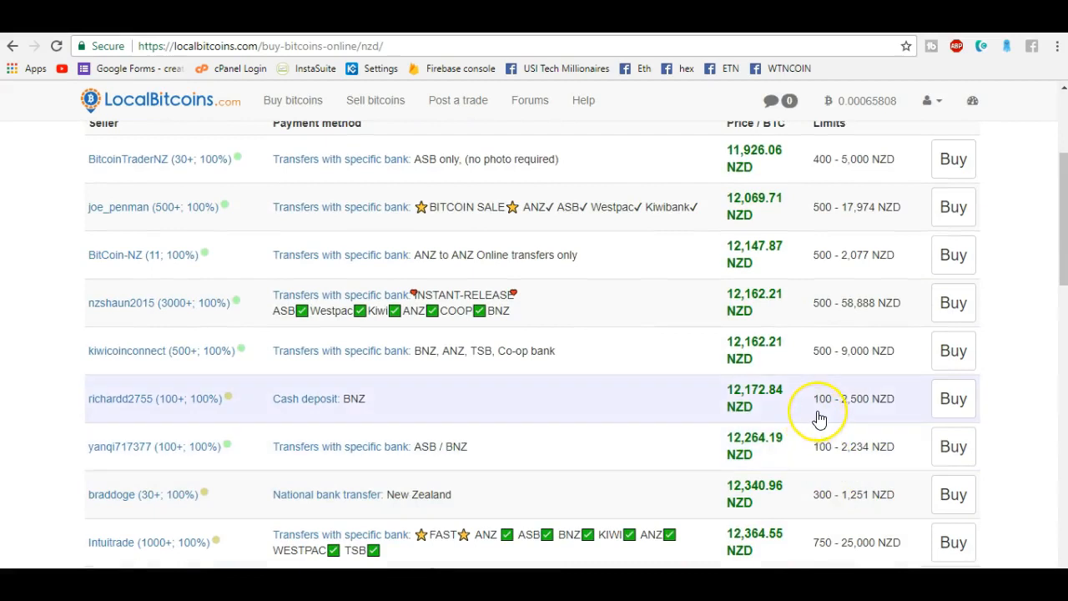
mouse_move(879, 479)
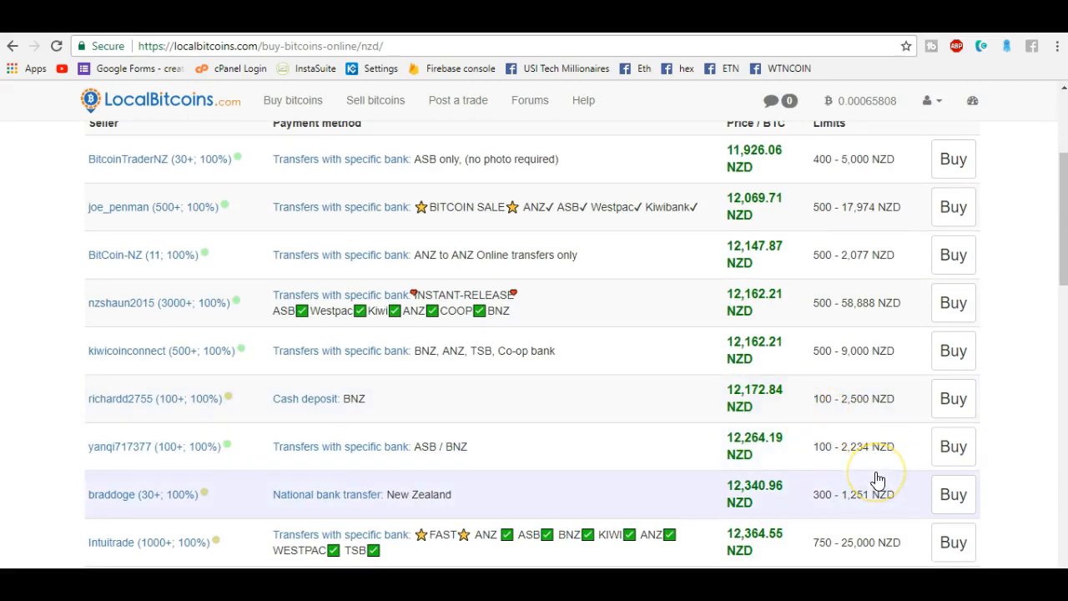
mouse_move(277, 468)
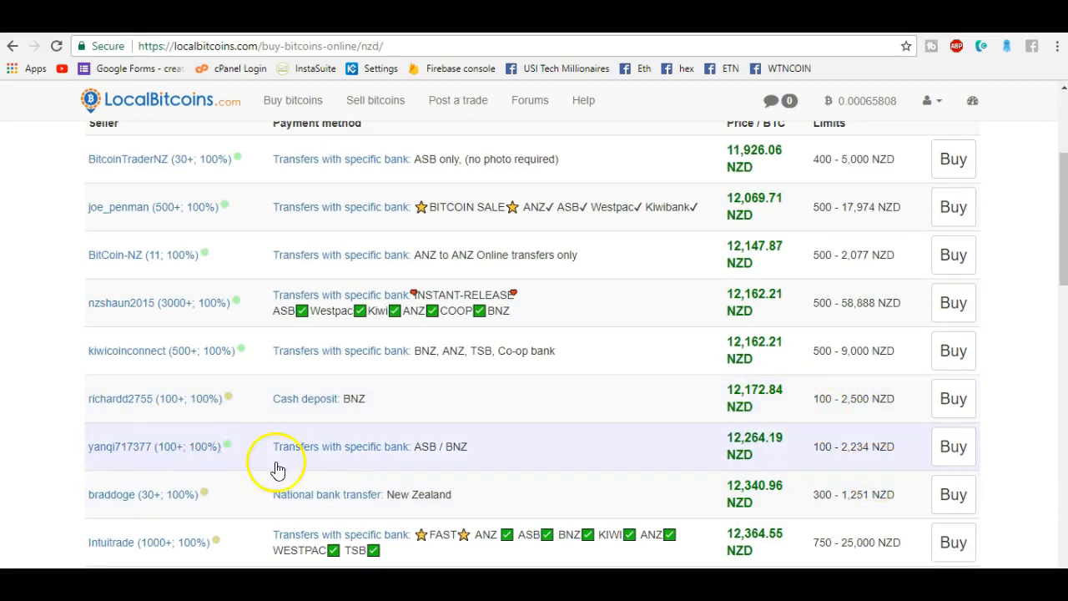
mouse_move(592, 465)
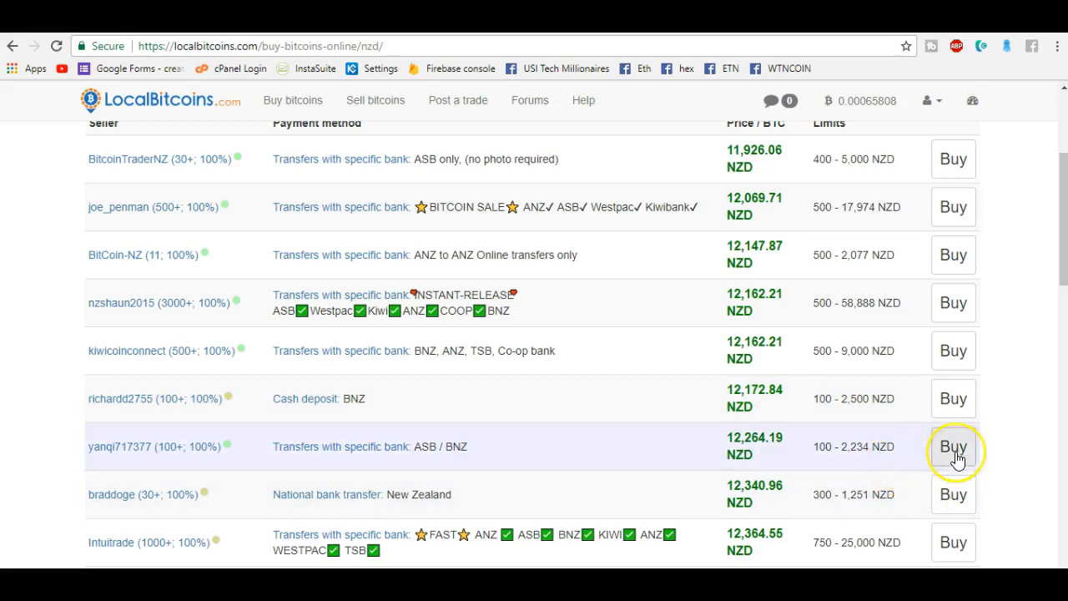
left_click(953, 447)
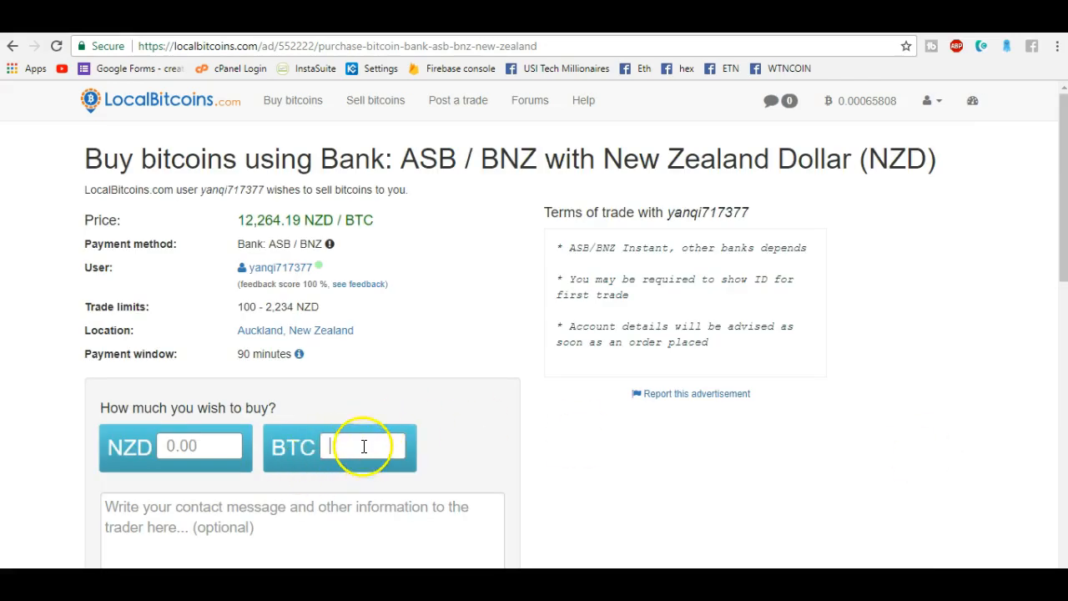
Step: Enter 0.015377 BTC in the purchase form, giving 188.59 NZD
type("0.015377")
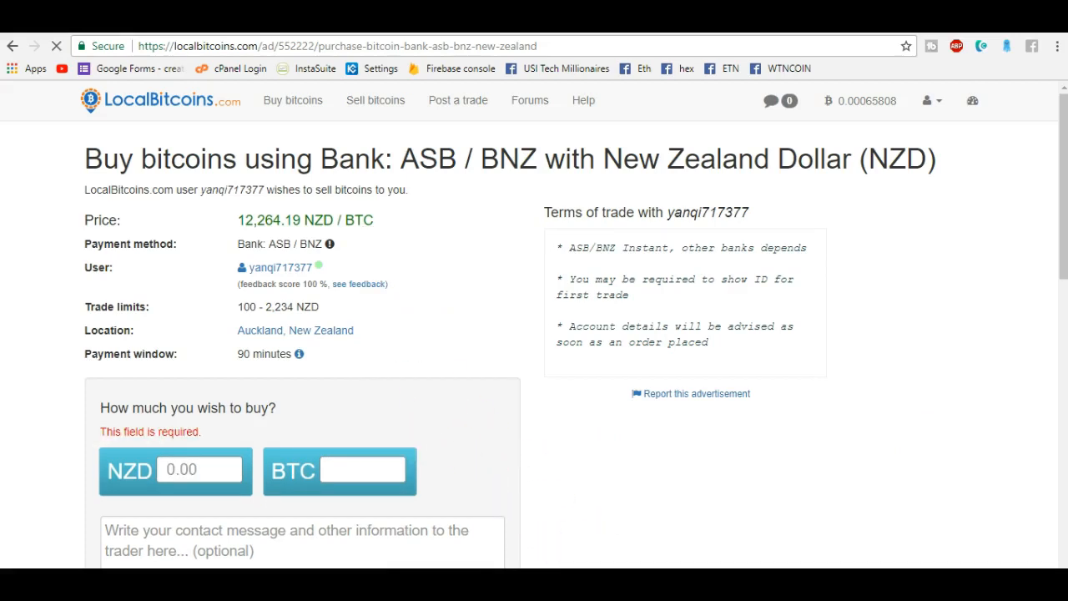
right_click(363, 469)
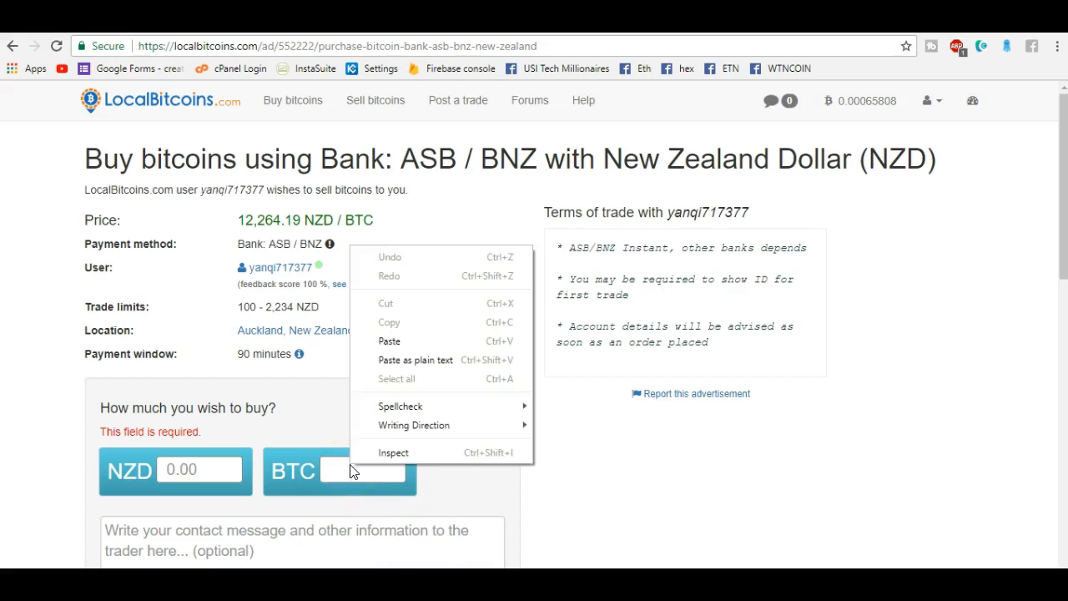
left_click(389, 340)
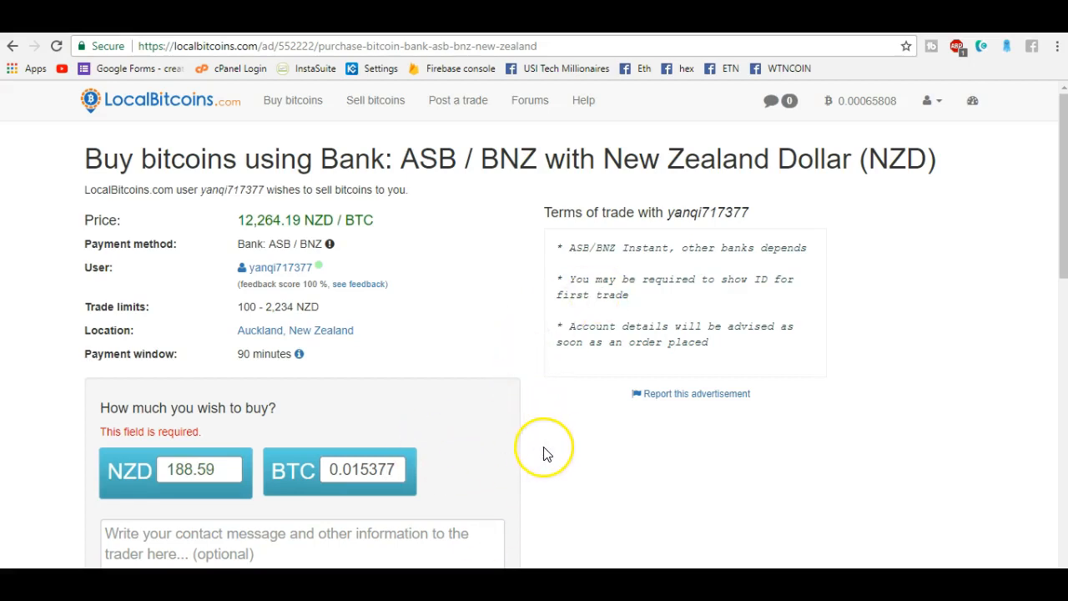
mouse_move(580, 212)
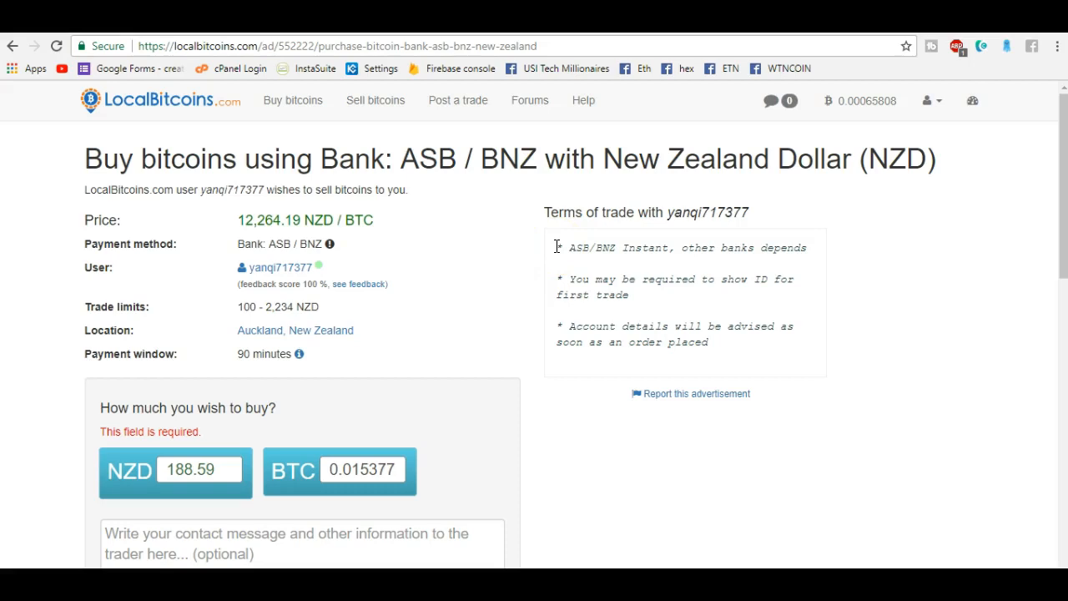
Step: Add the message 'ASB Bank transaction' and submit the trade request
left_click_drag(558, 247, 718, 342)
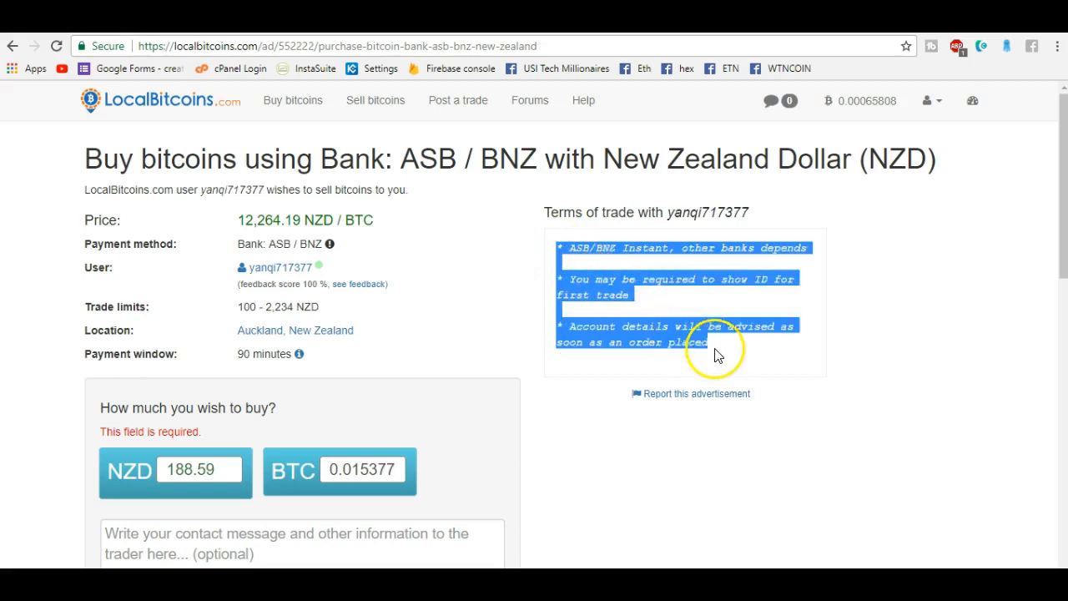
mouse_move(848, 325)
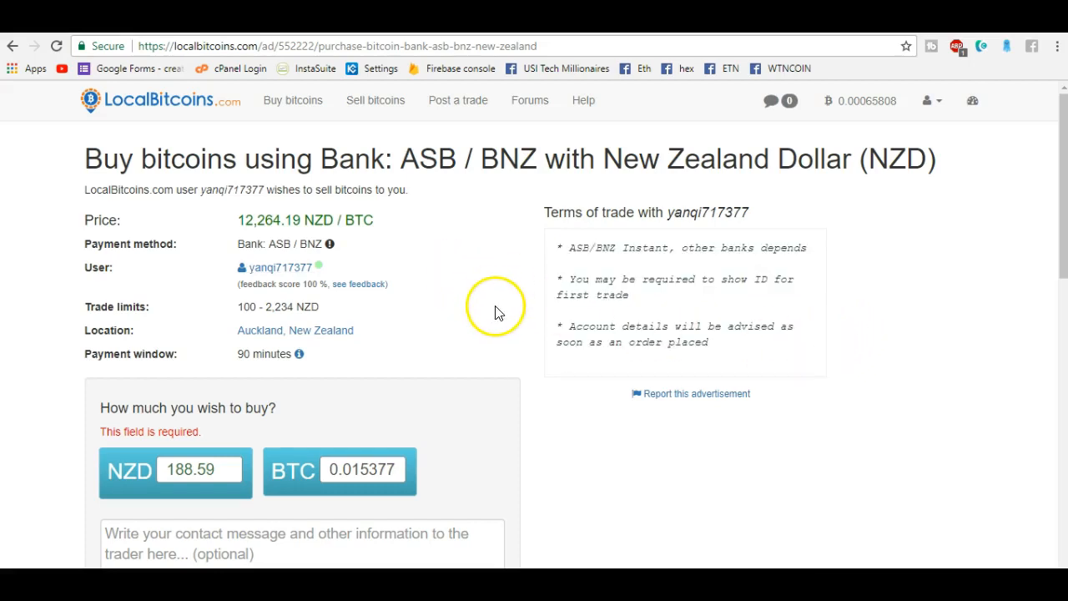
scroll("down", 3)
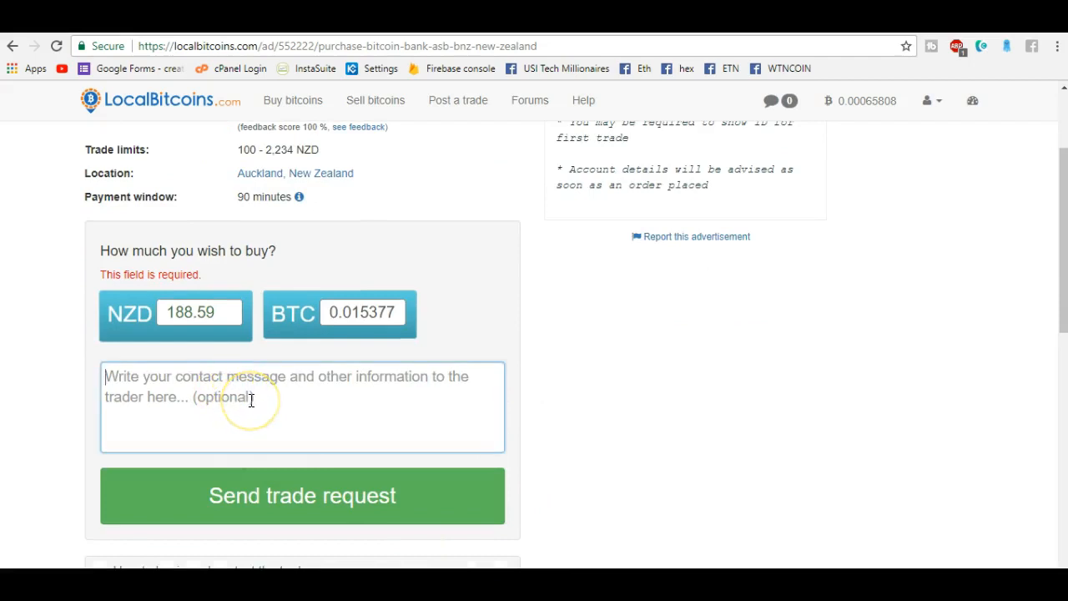
type("ASB Bank")
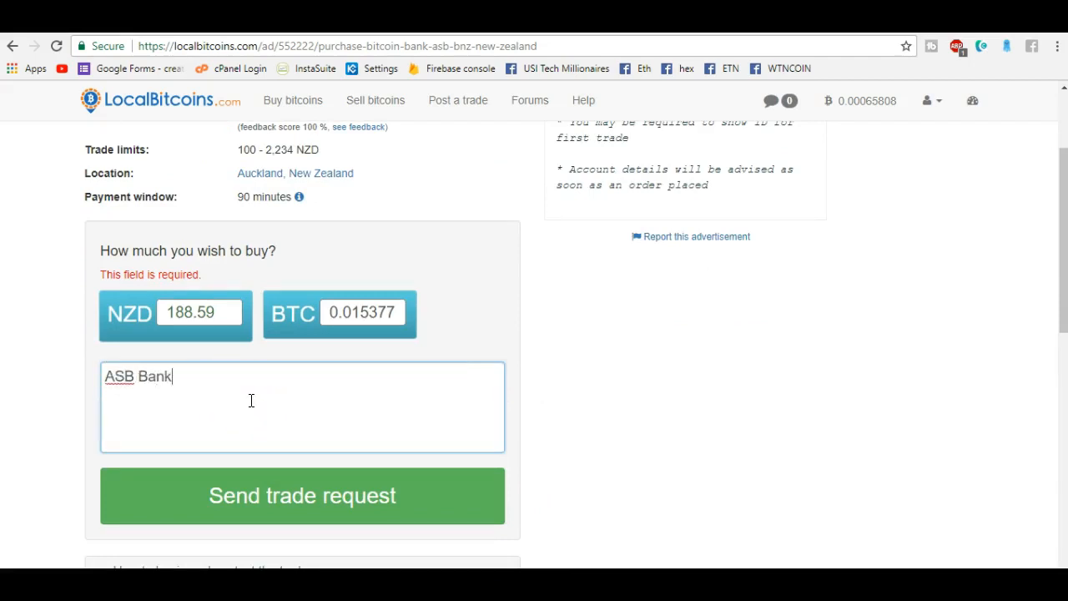
type("transaction")
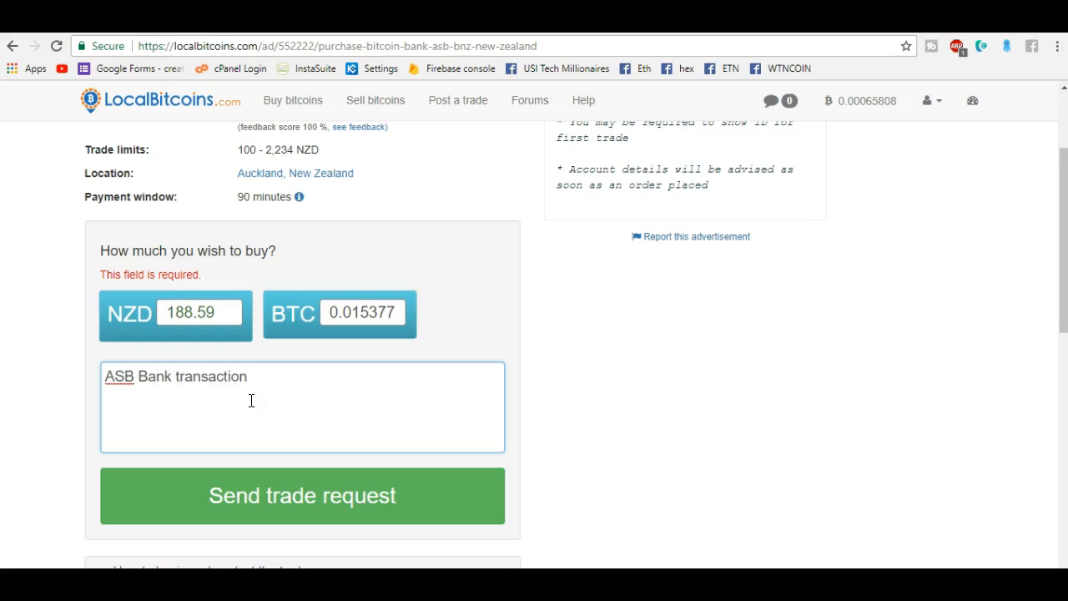
left_click(303, 495)
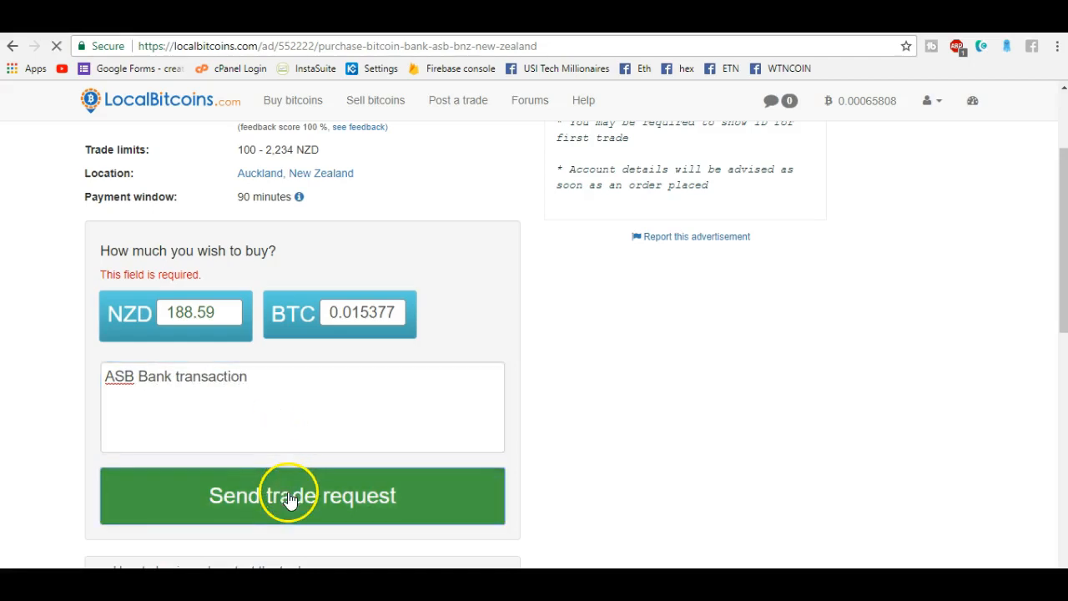
left_click(303, 495)
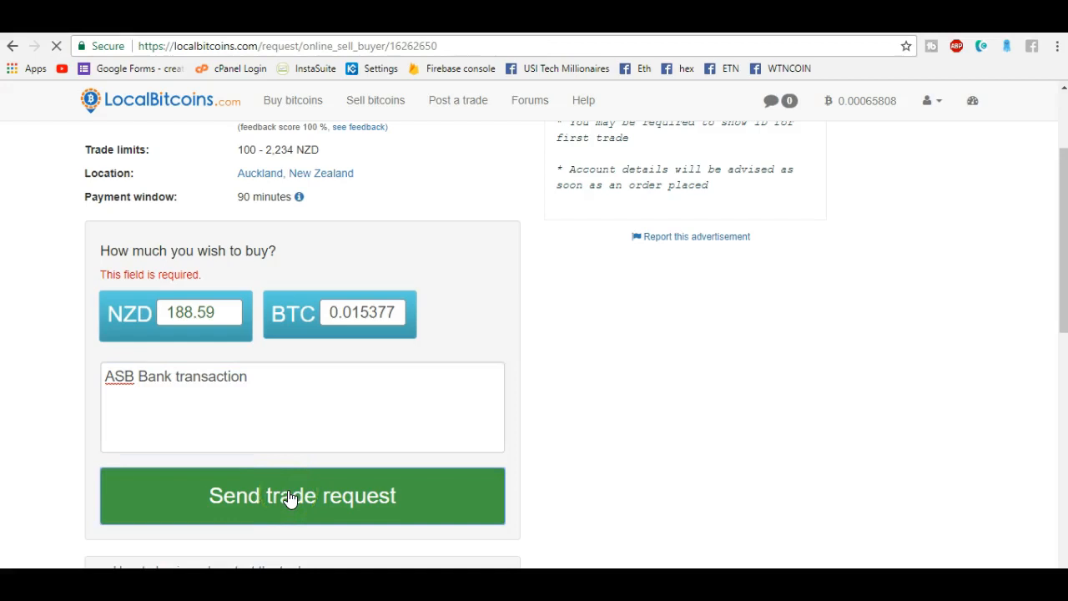
left_click(302, 495)
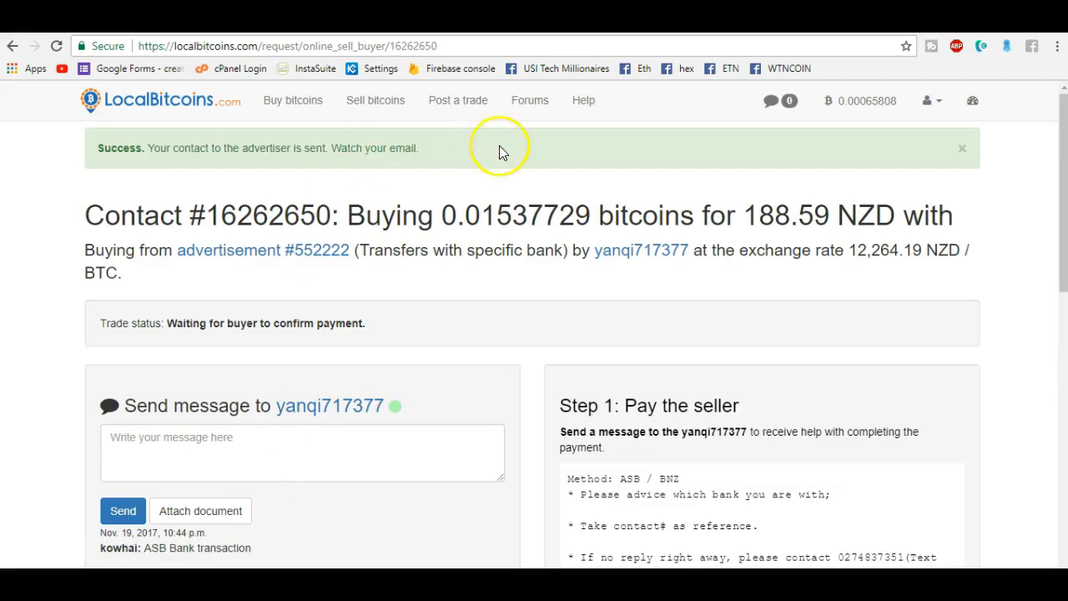
mouse_move(534, 355)
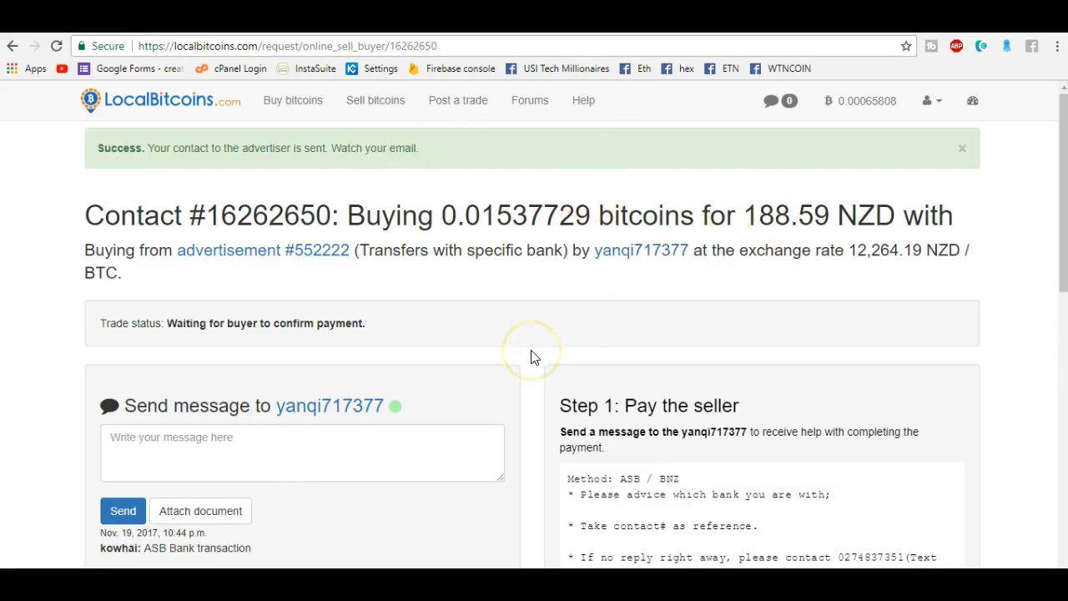
scroll("down", 3)
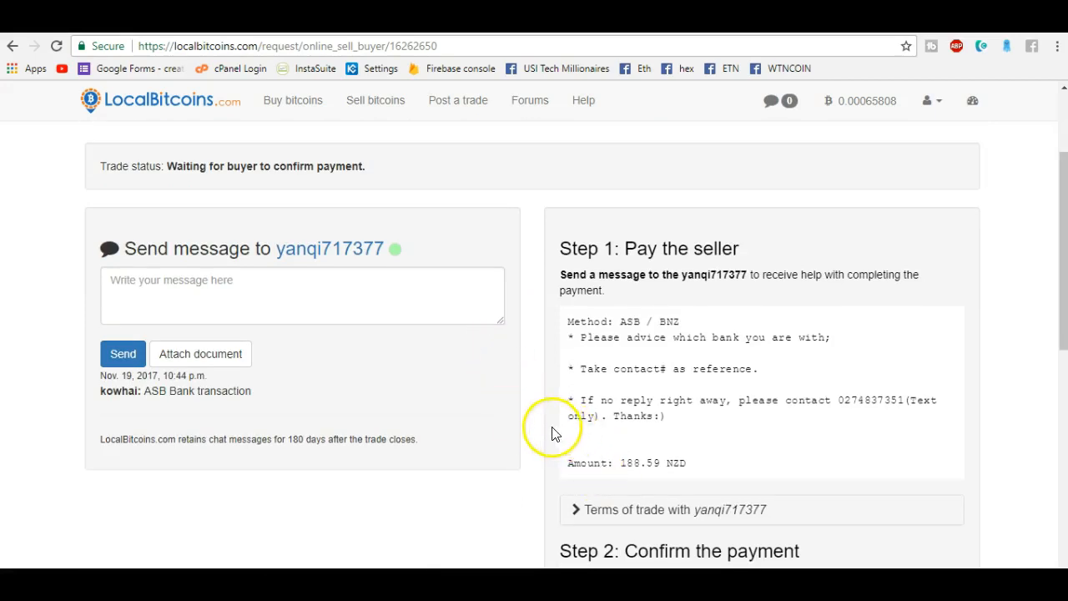
scroll("down", 3)
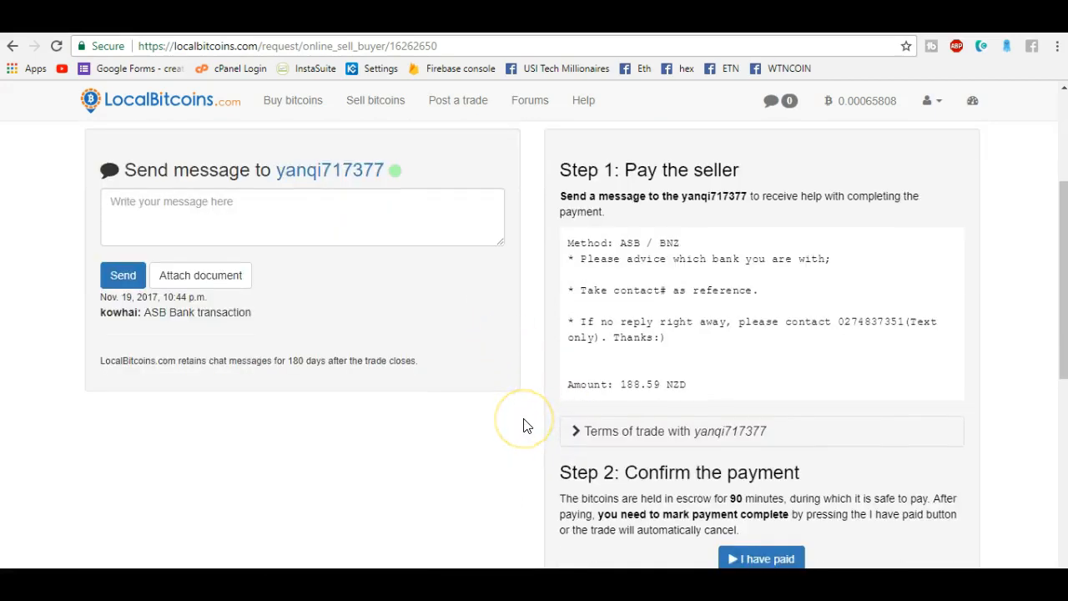
mouse_move(735, 351)
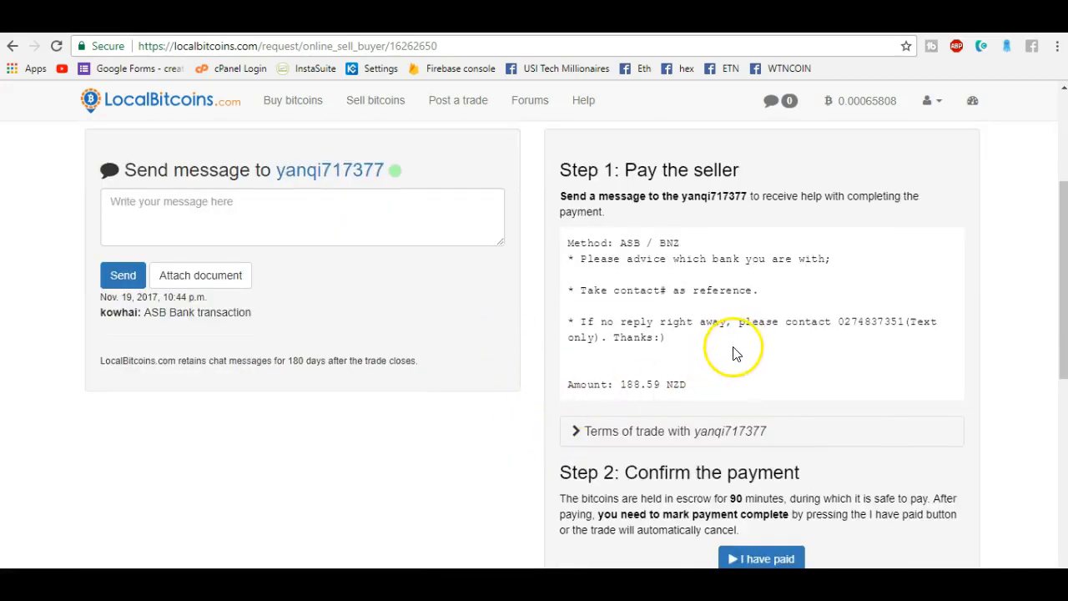
mouse_move(710, 357)
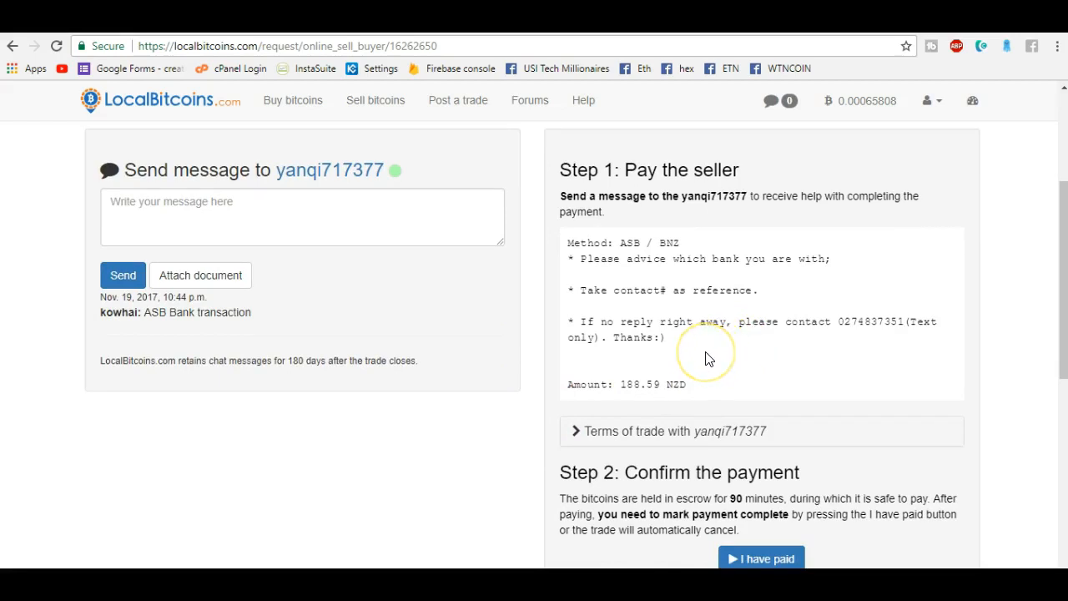
mouse_move(838, 324)
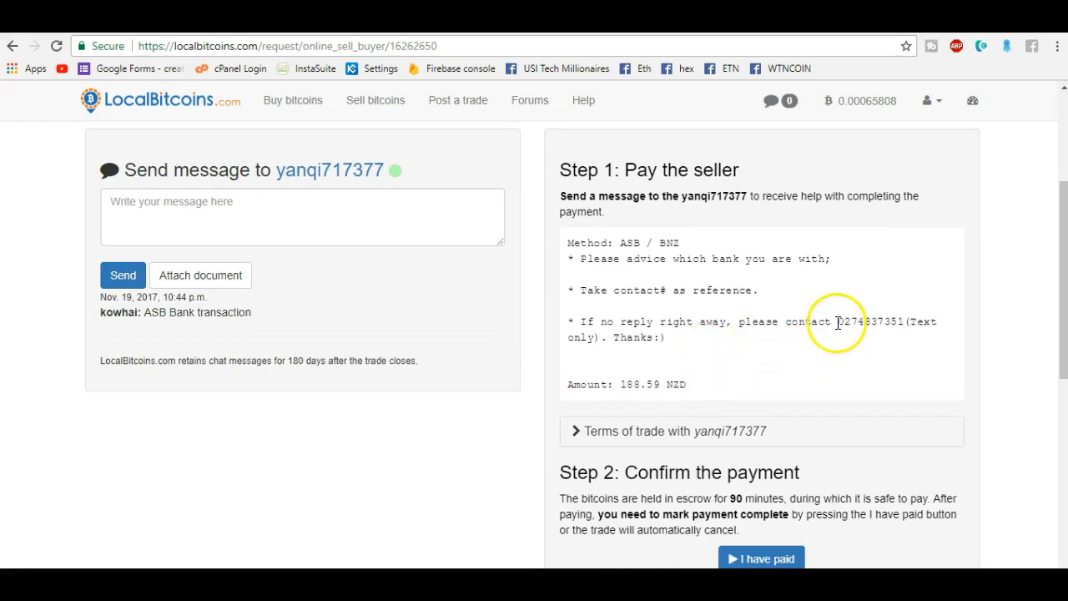
double_click(871, 320)
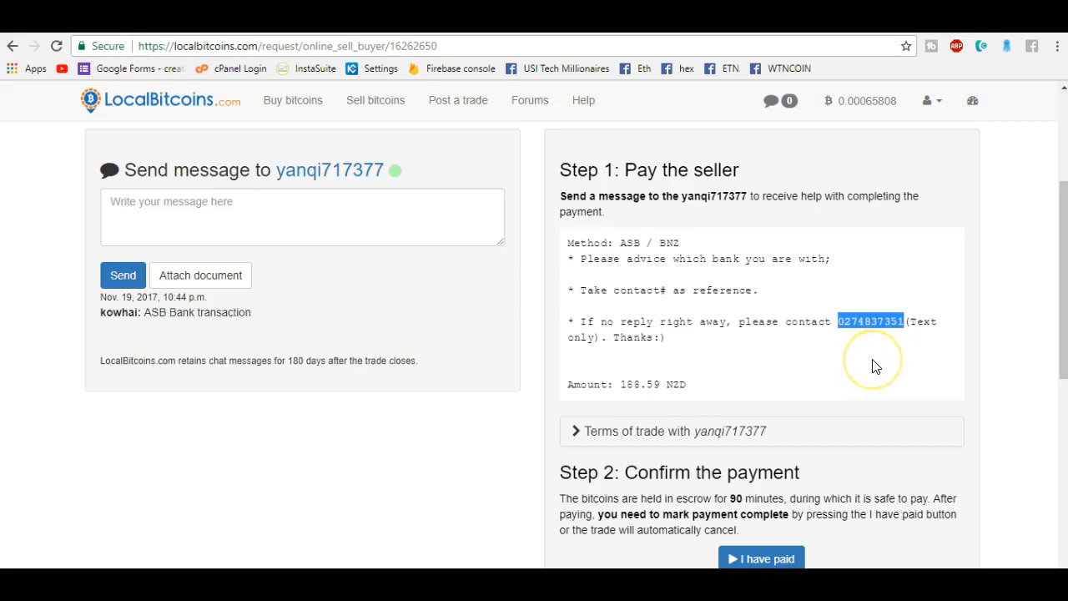
mouse_move(783, 348)
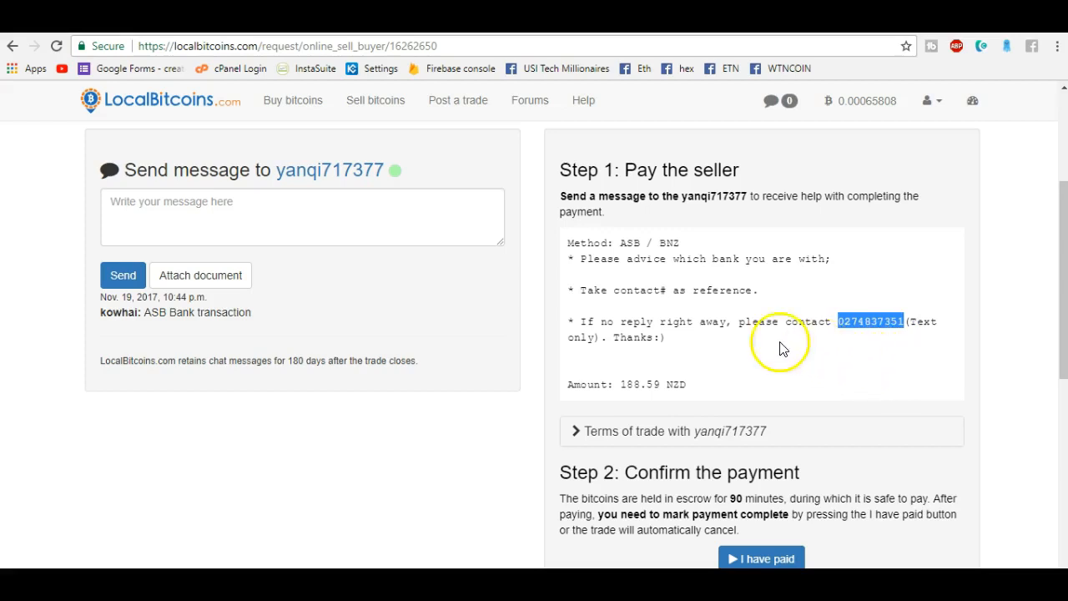
mouse_move(397, 173)
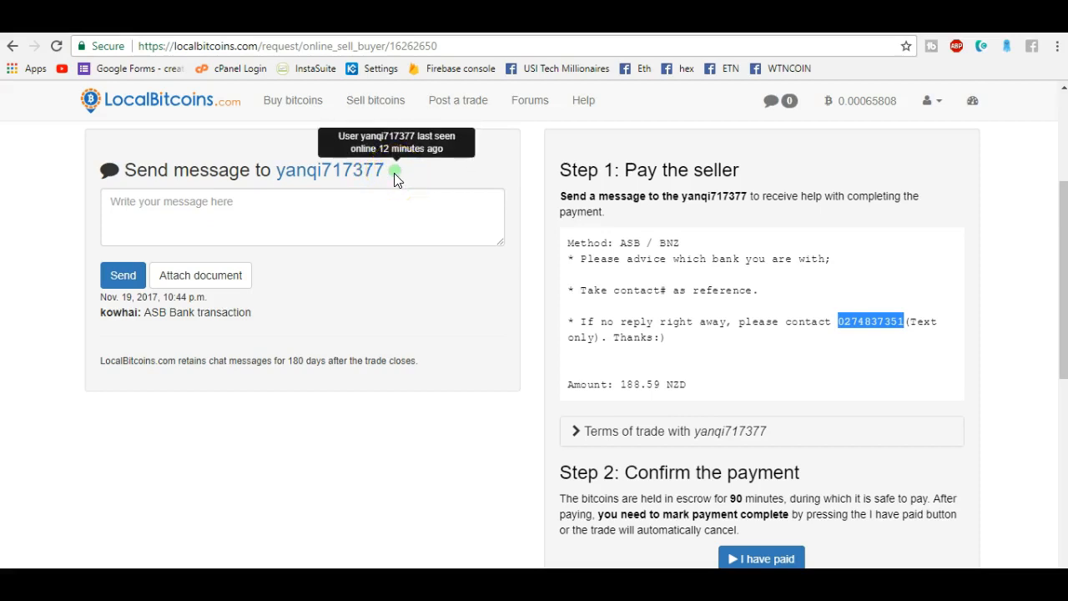
scroll("down", 3)
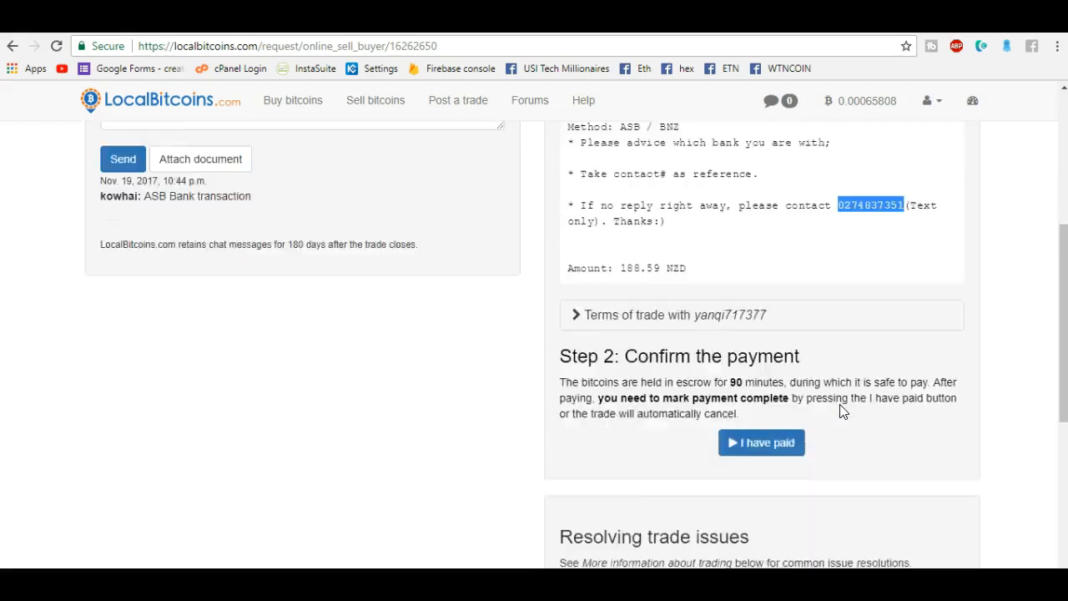
scroll("down", 3)
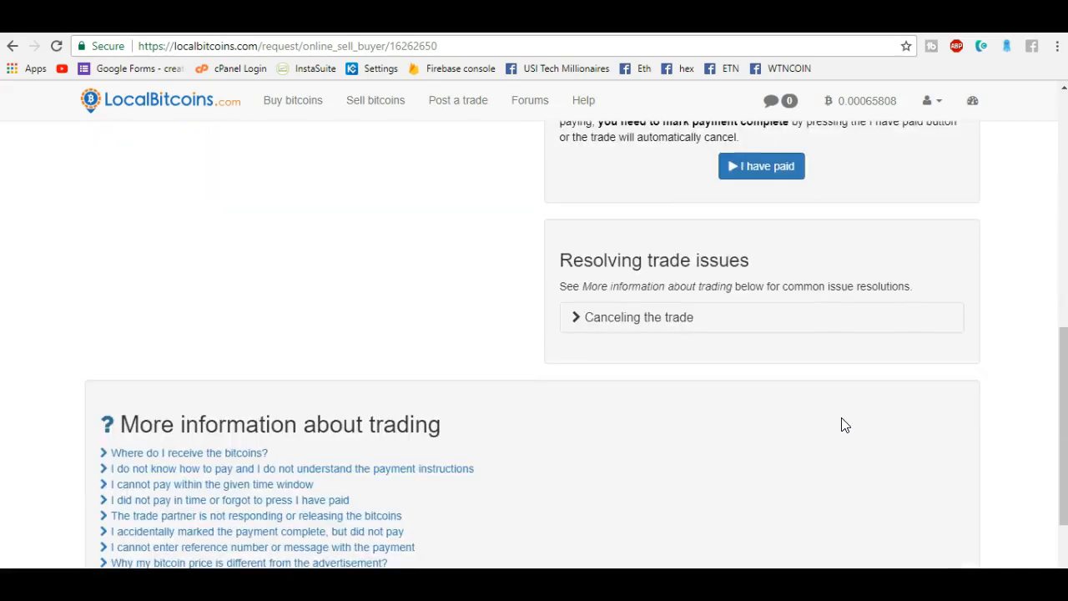
scroll("up", 3)
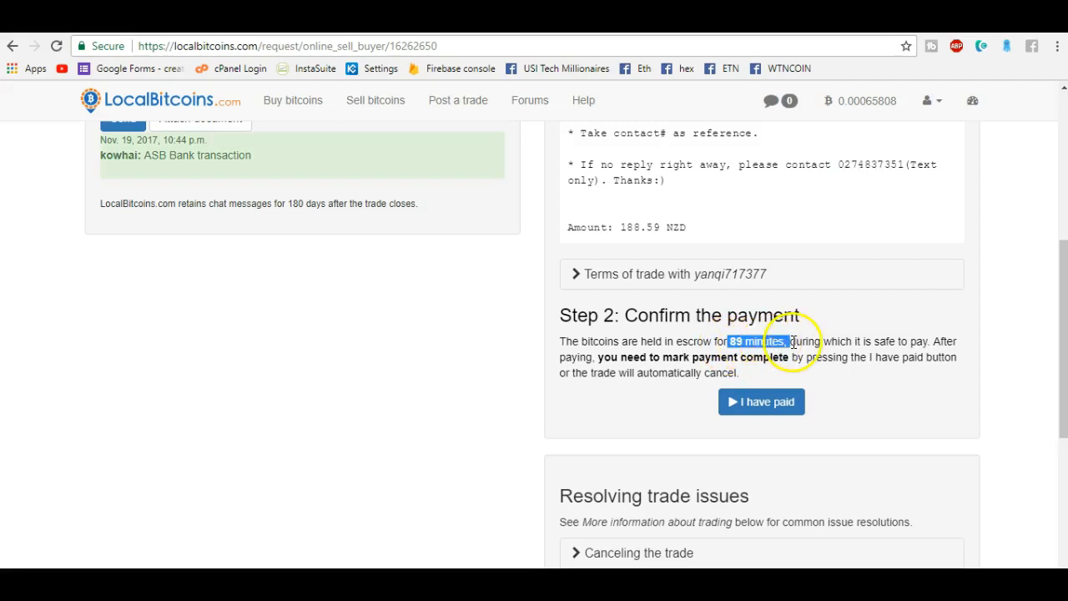
scroll("up", 3)
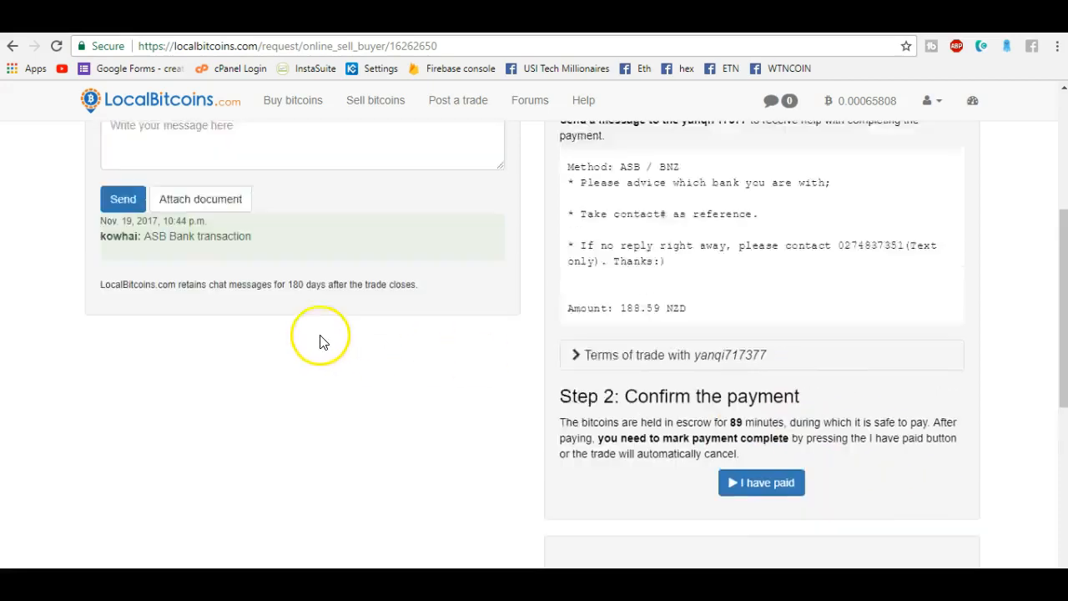
scroll("up", 3)
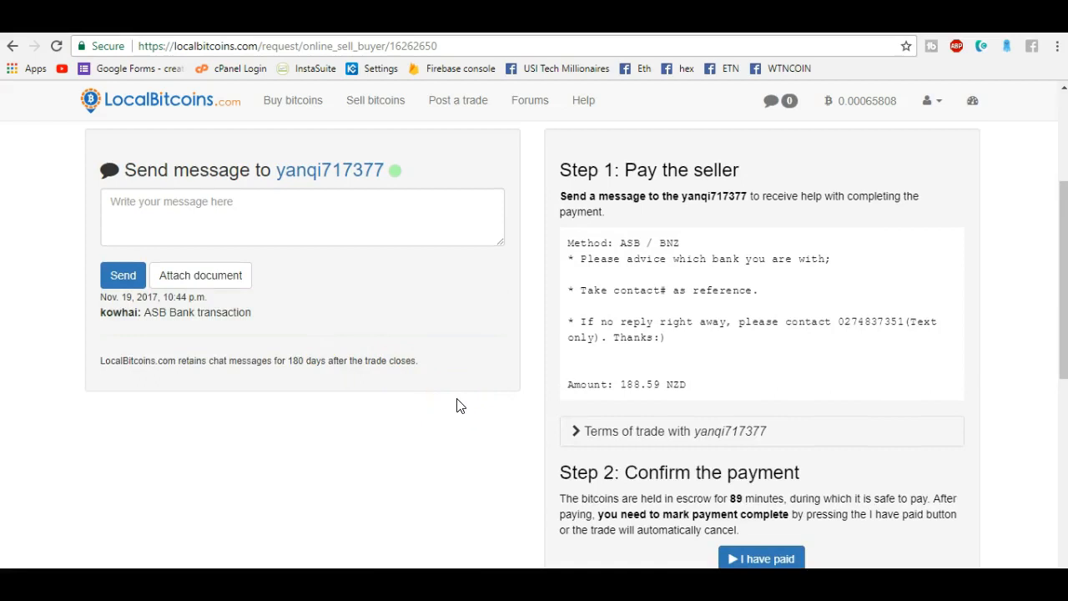
mouse_move(481, 420)
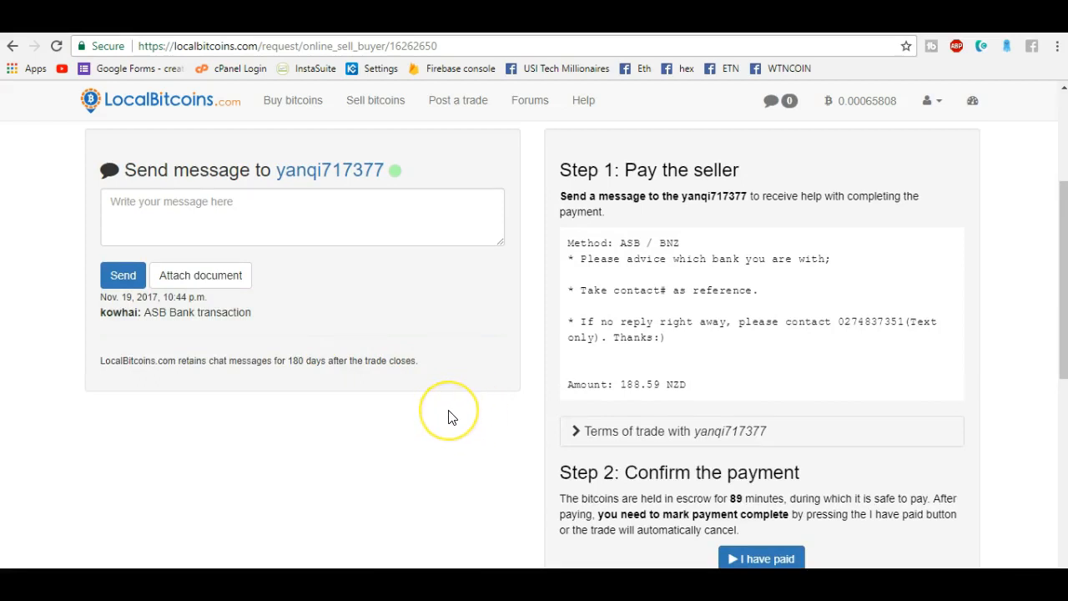
scroll("down", 3)
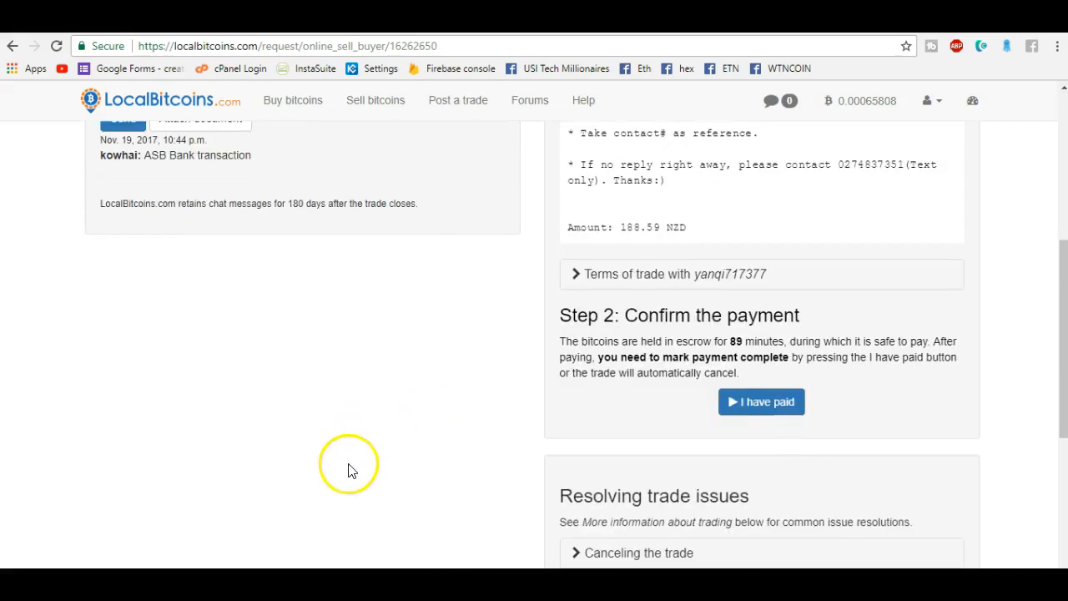
scroll("up", 3)
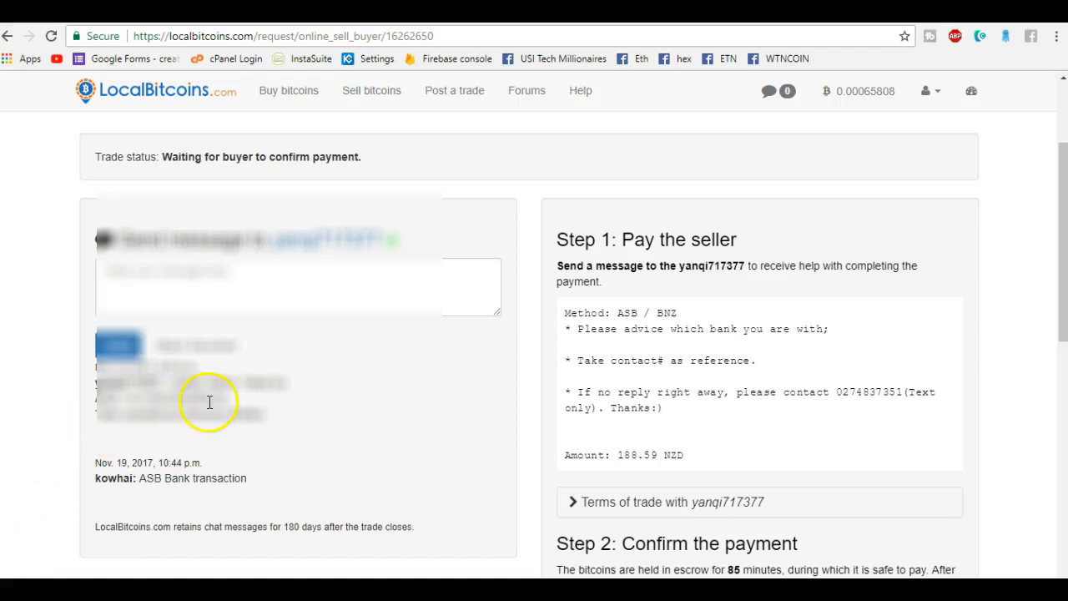
mouse_move(110, 419)
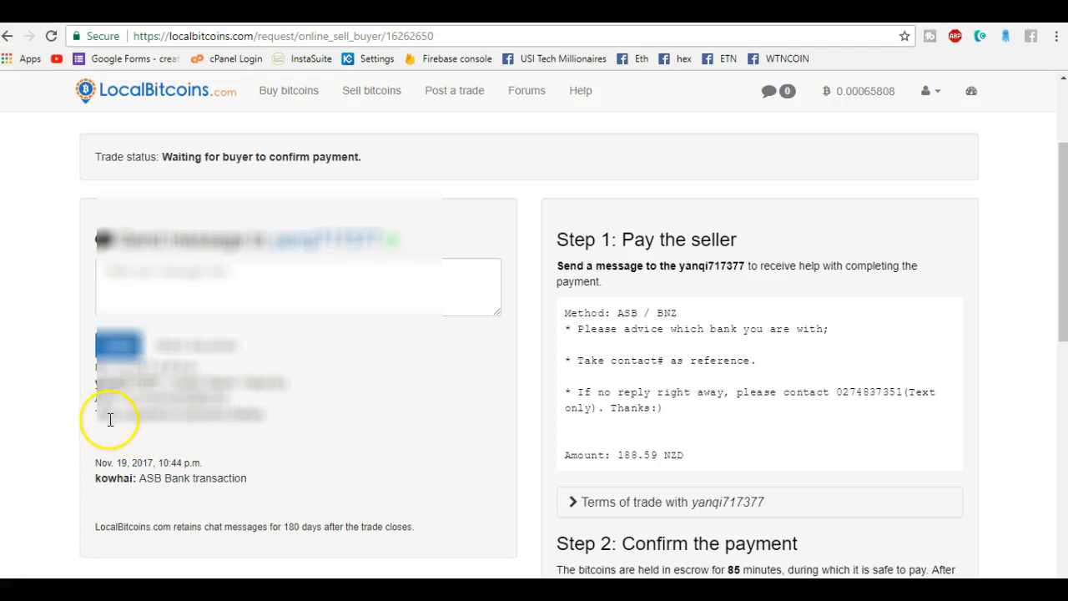
mouse_move(257, 417)
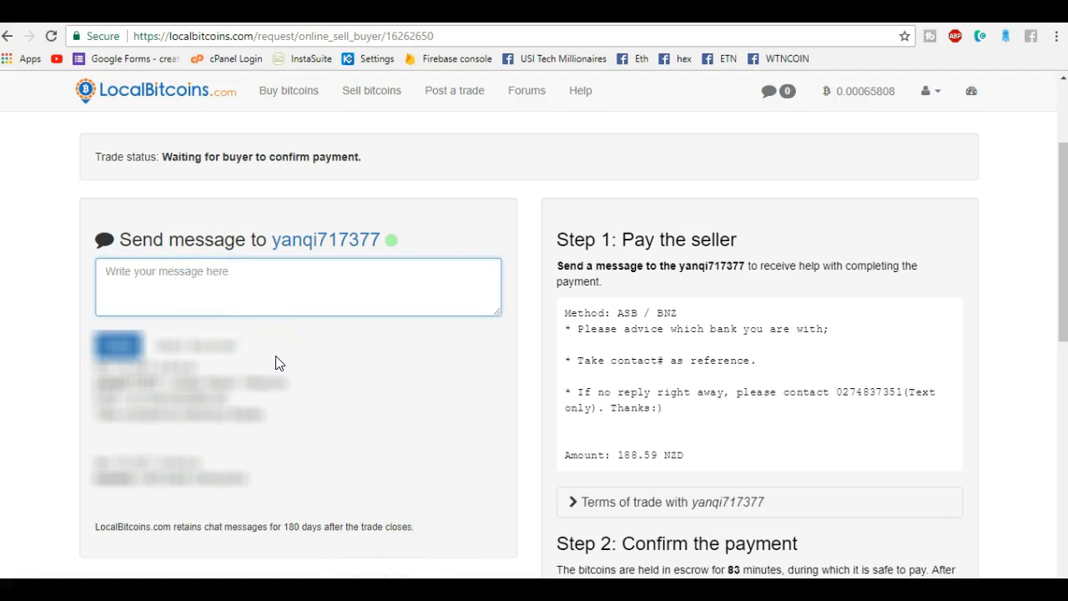
type("Payment has been")
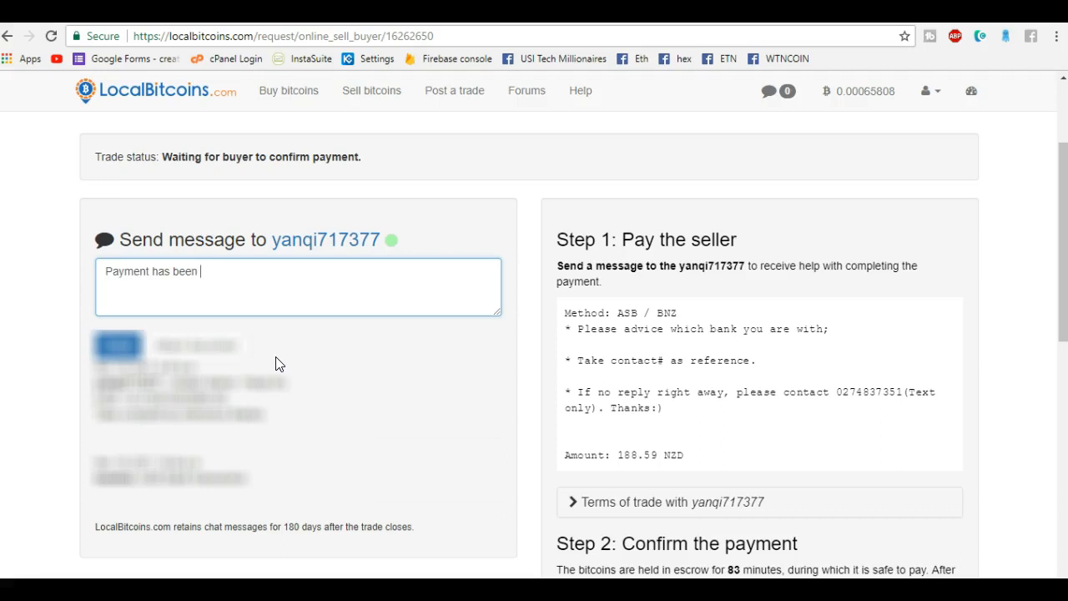
type("maid")
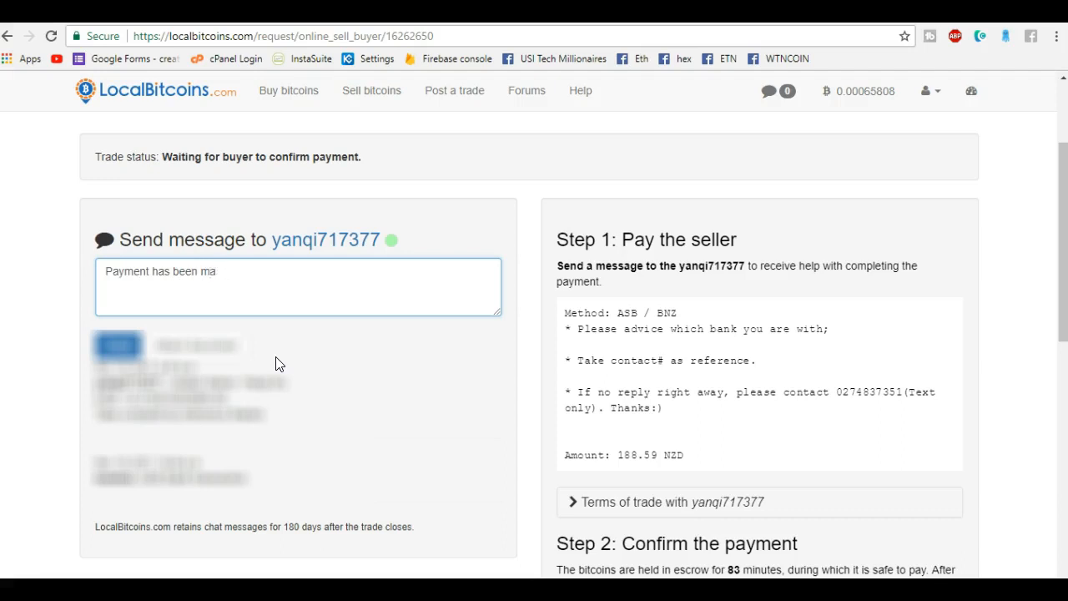
type("de")
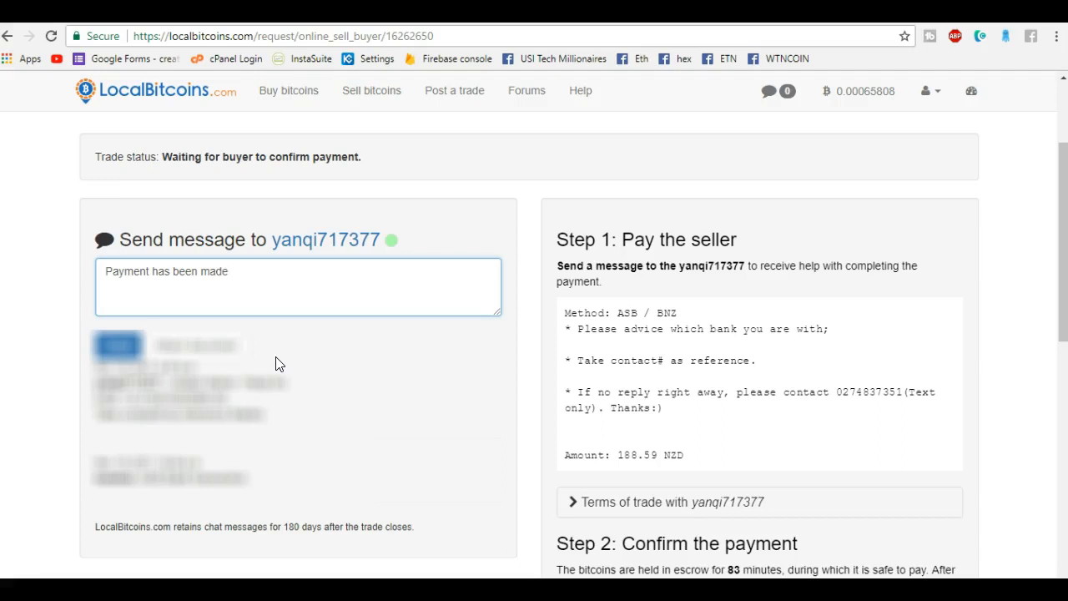
type(", coul")
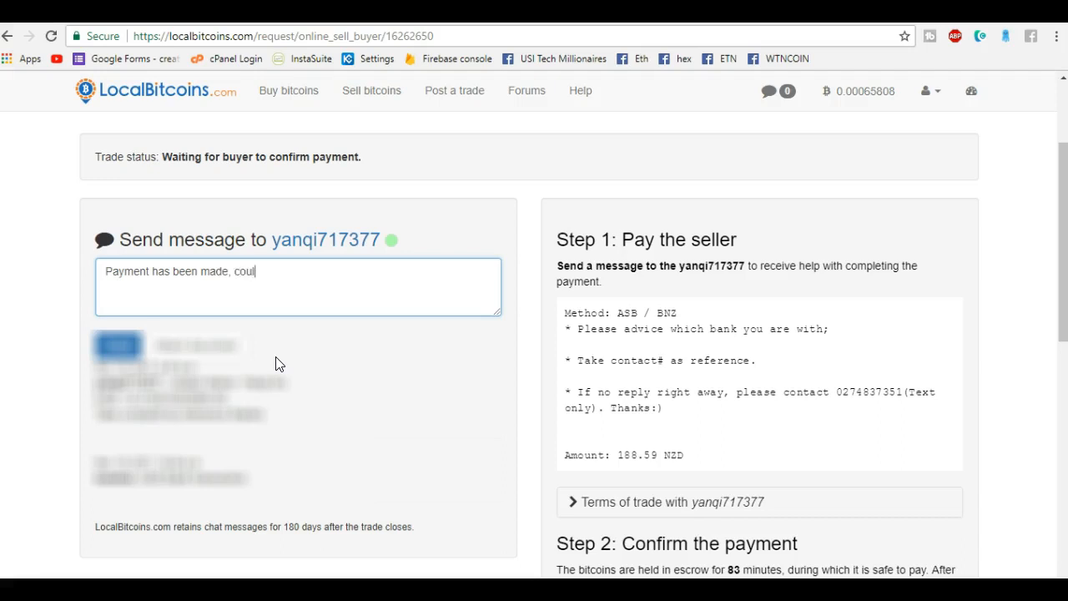
type("d not take s")
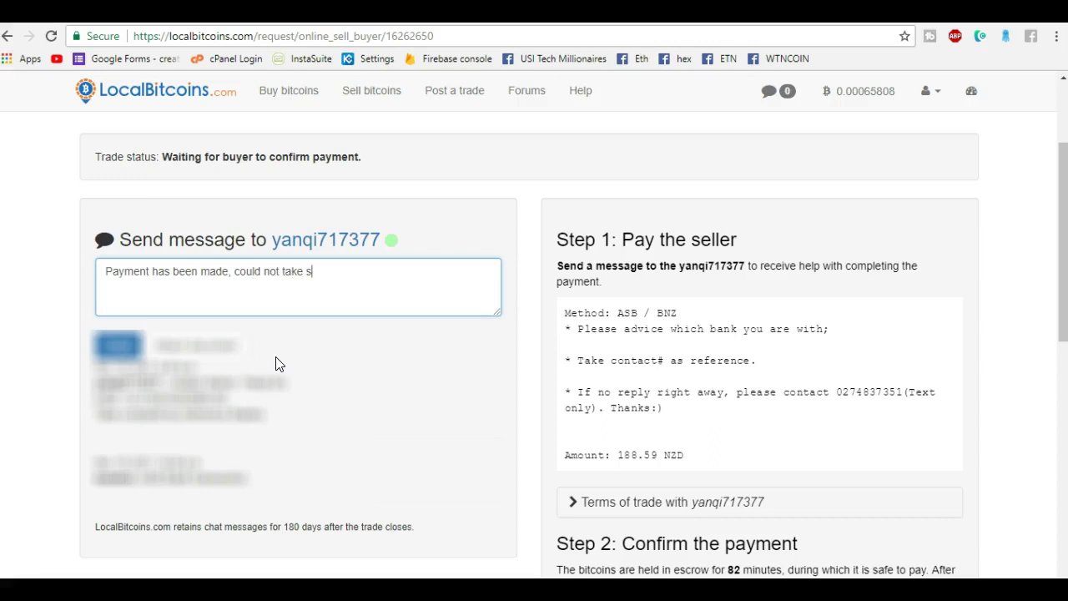
type("creenshot fro")
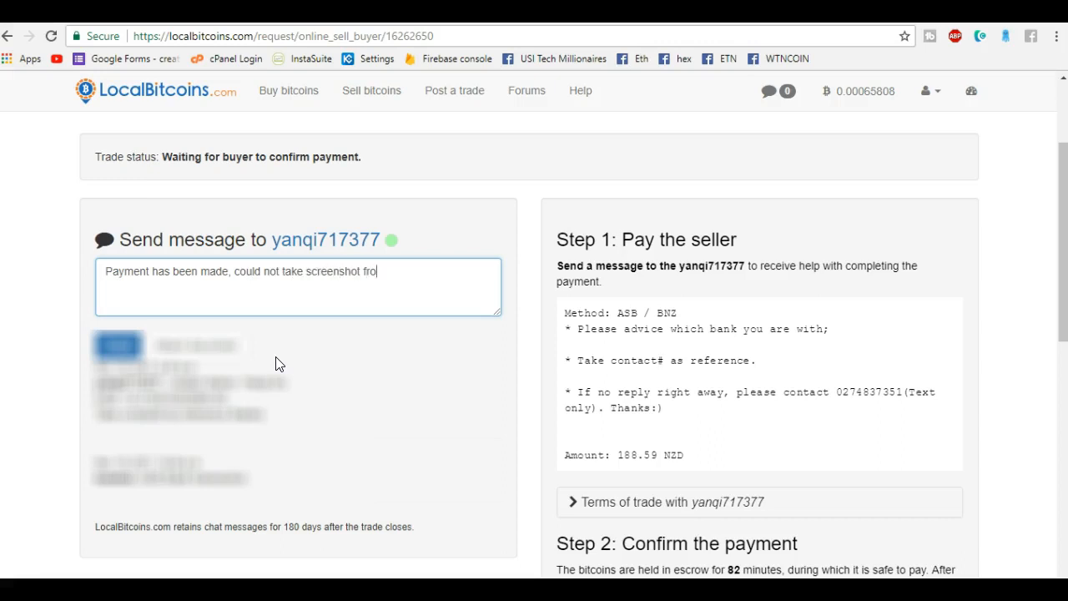
type("m my pone")
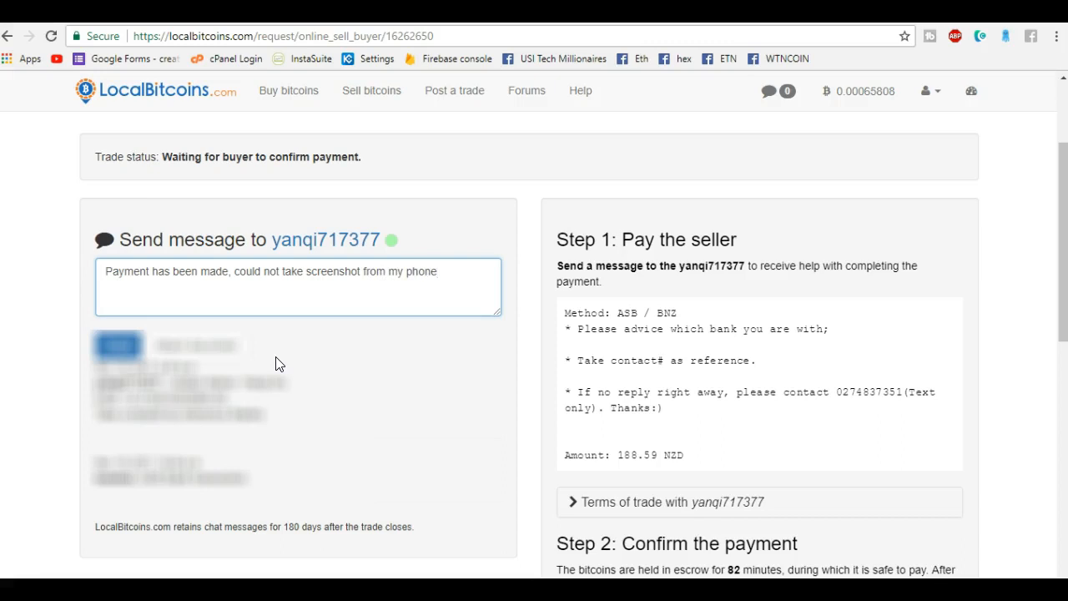
mouse_move(167, 416)
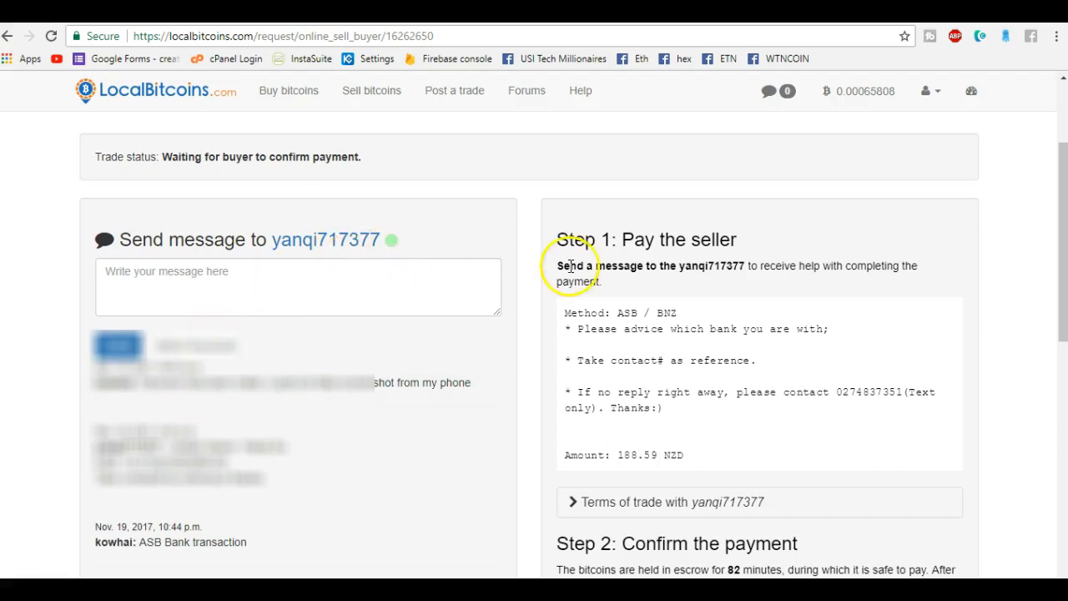
mouse_move(532, 242)
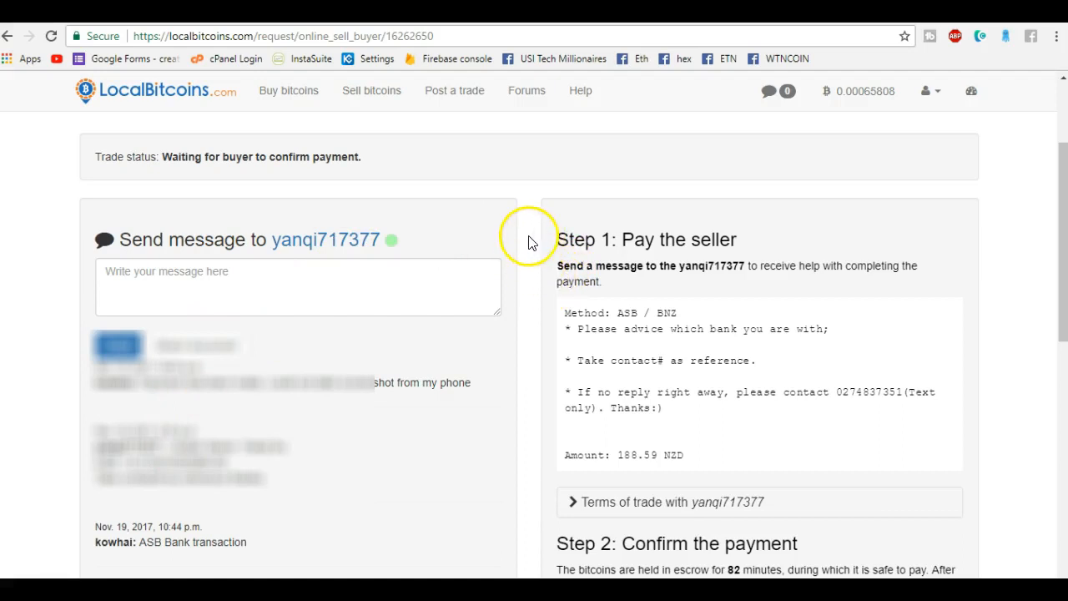
mouse_move(772, 443)
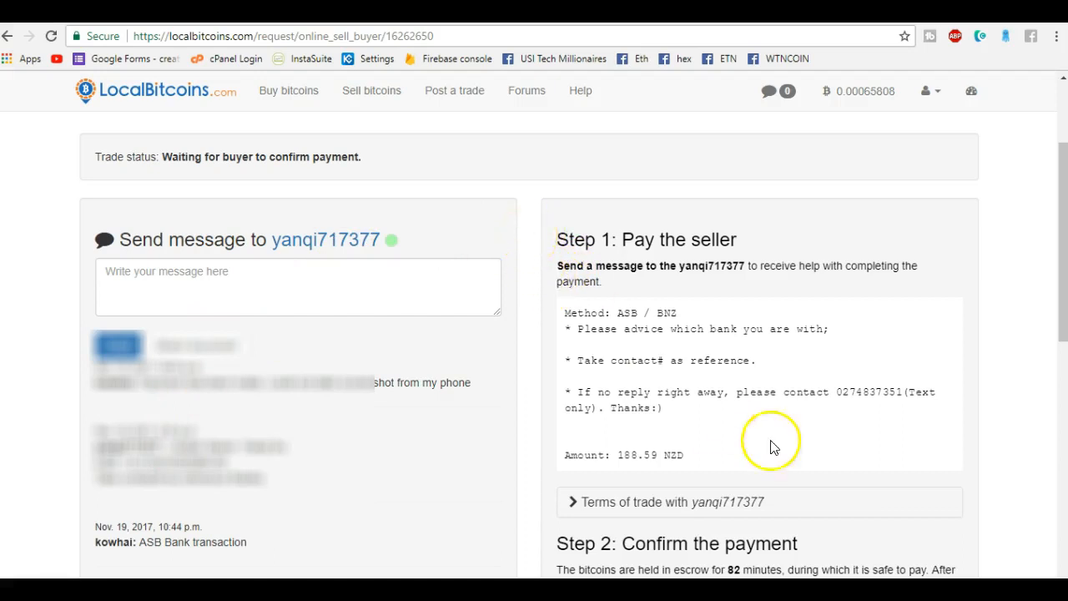
mouse_move(826, 469)
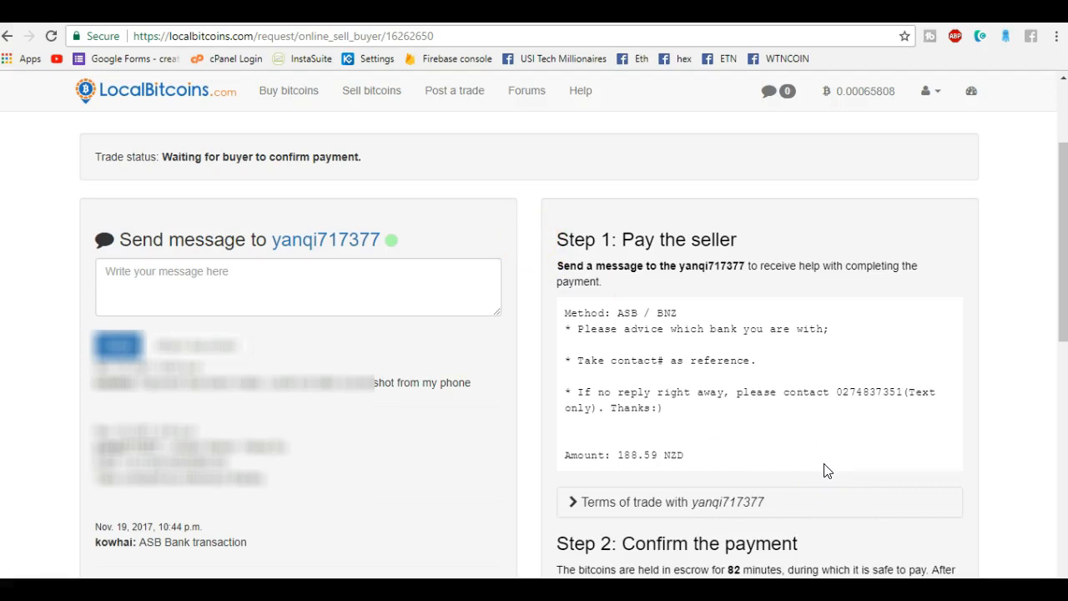
mouse_move(668, 446)
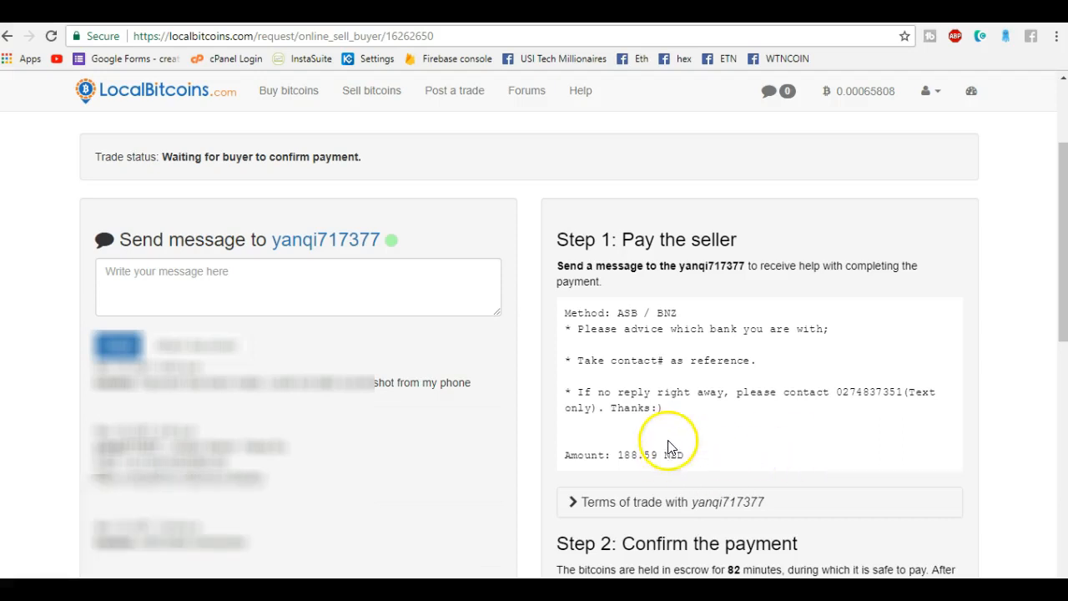
mouse_move(672, 447)
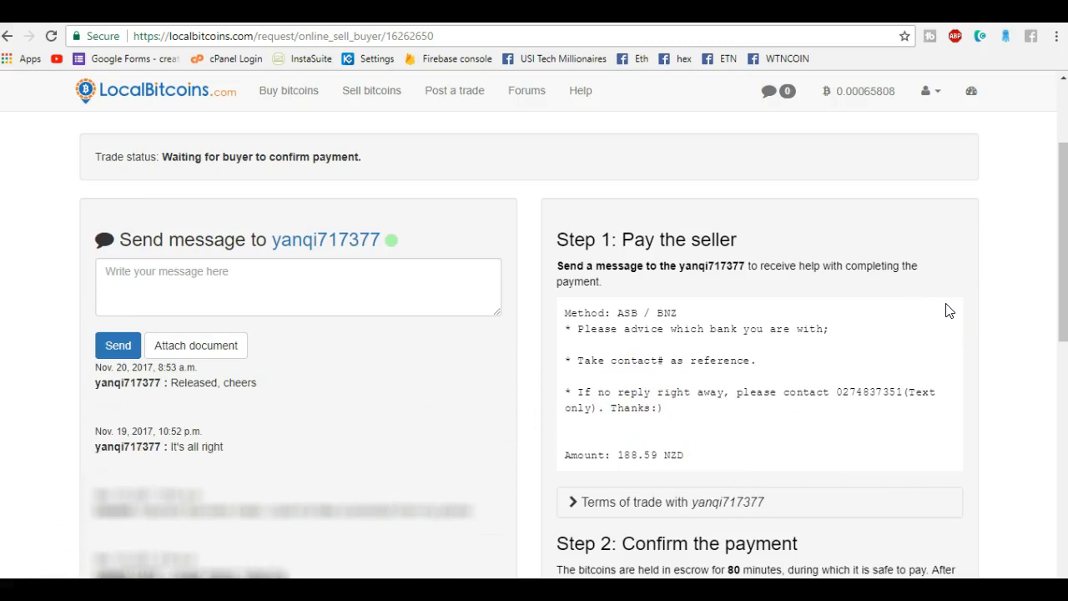
mouse_move(826, 260)
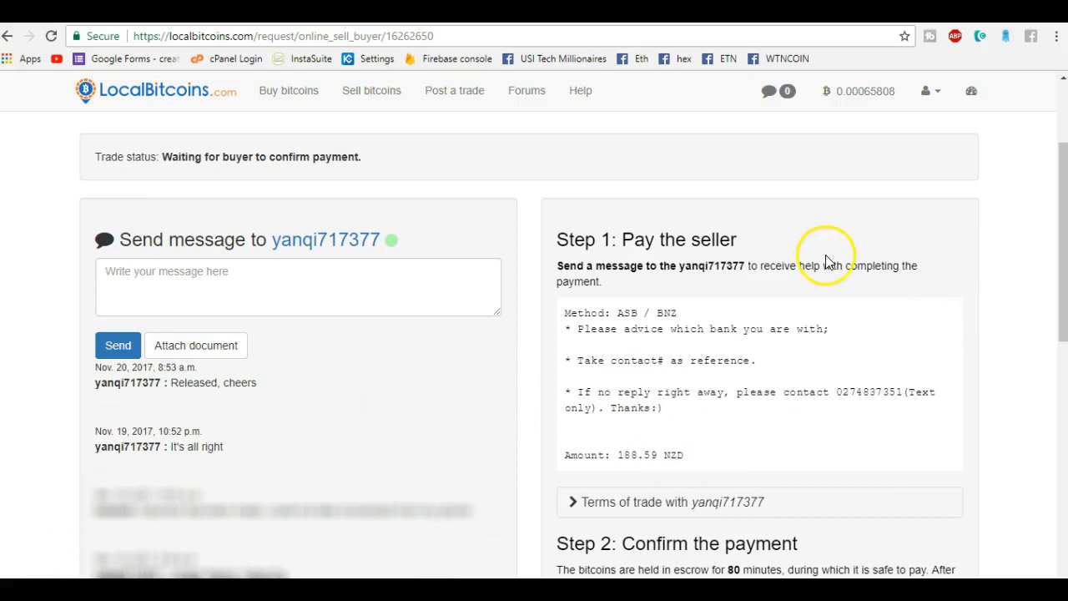
mouse_move(837, 100)
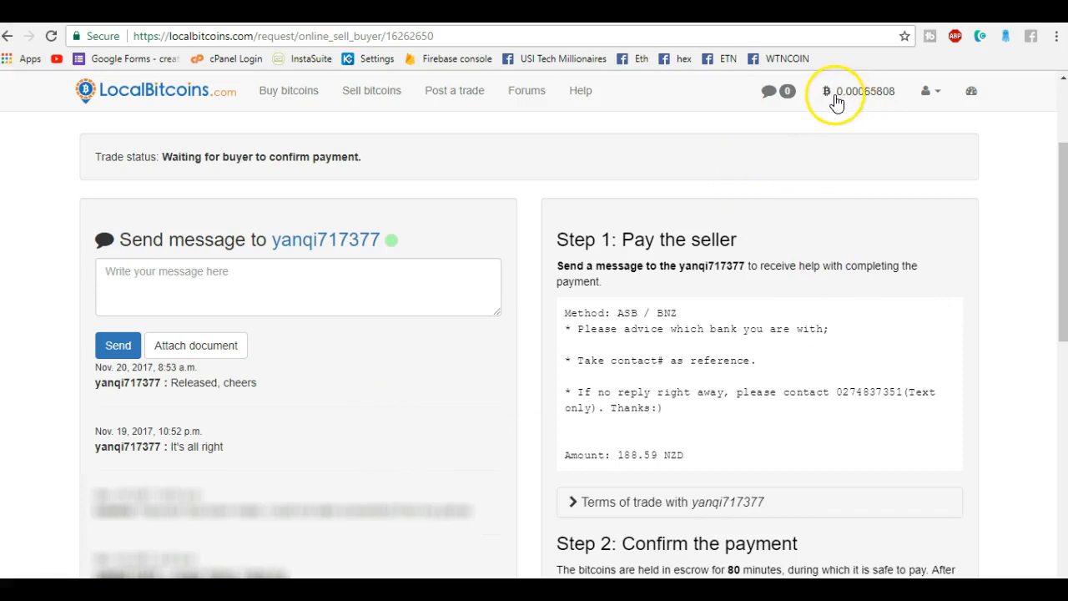
mouse_move(893, 109)
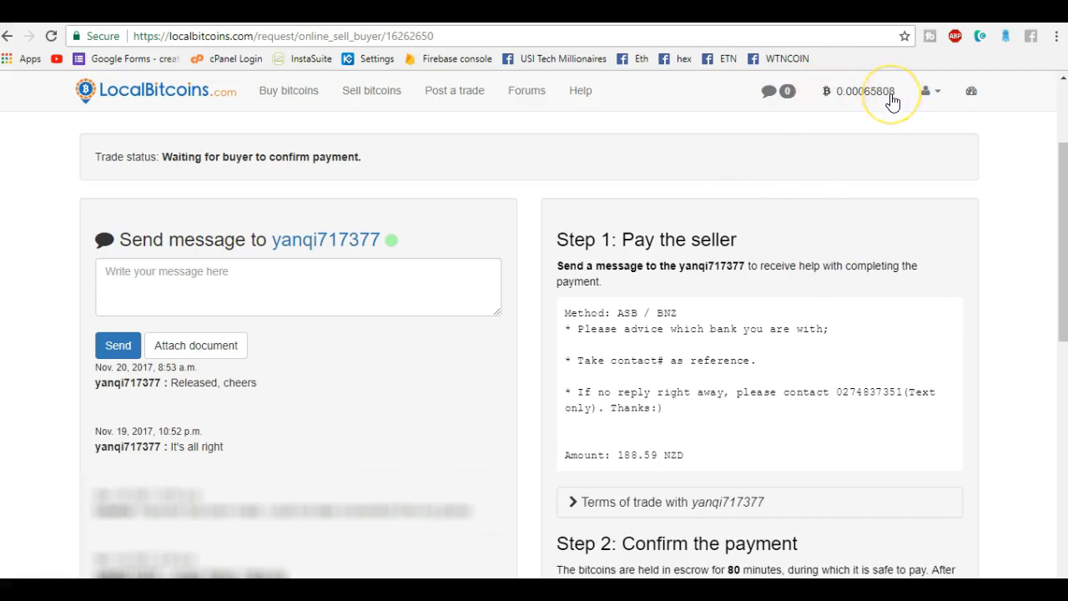
mouse_move(947, 163)
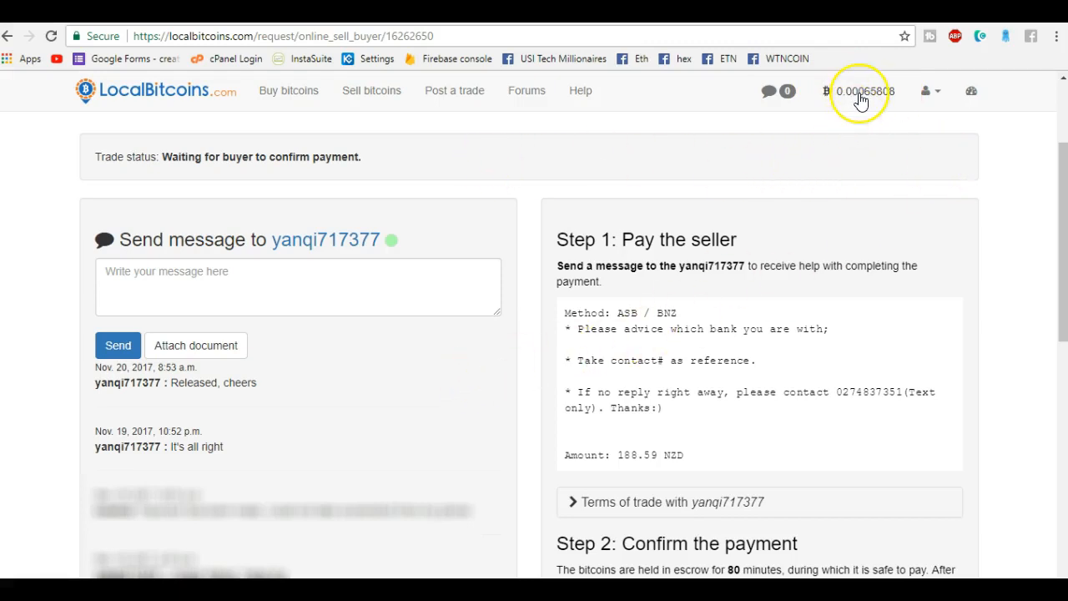
mouse_move(862, 96)
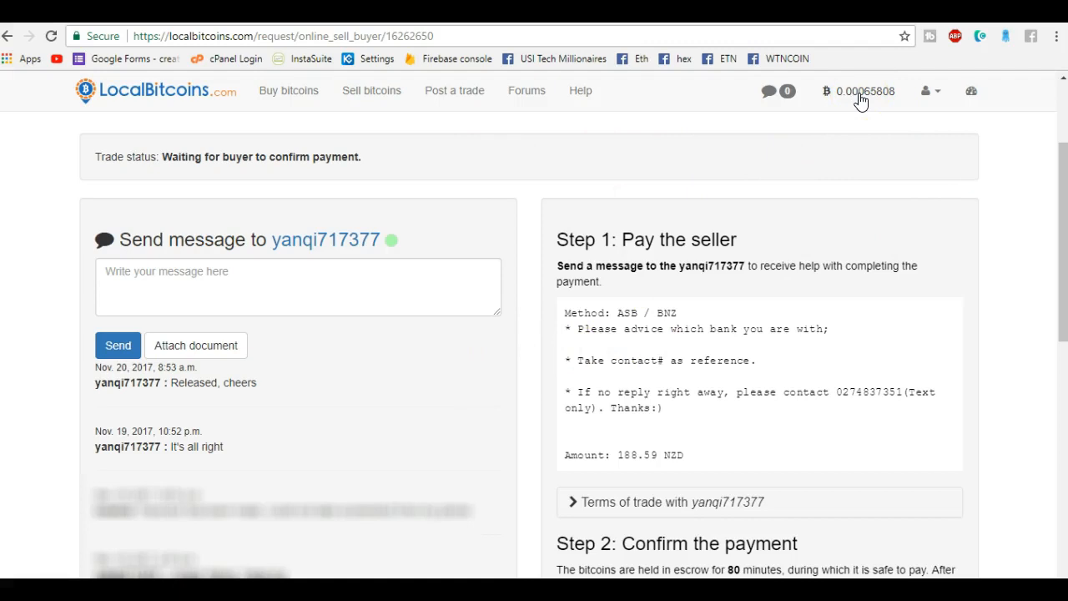